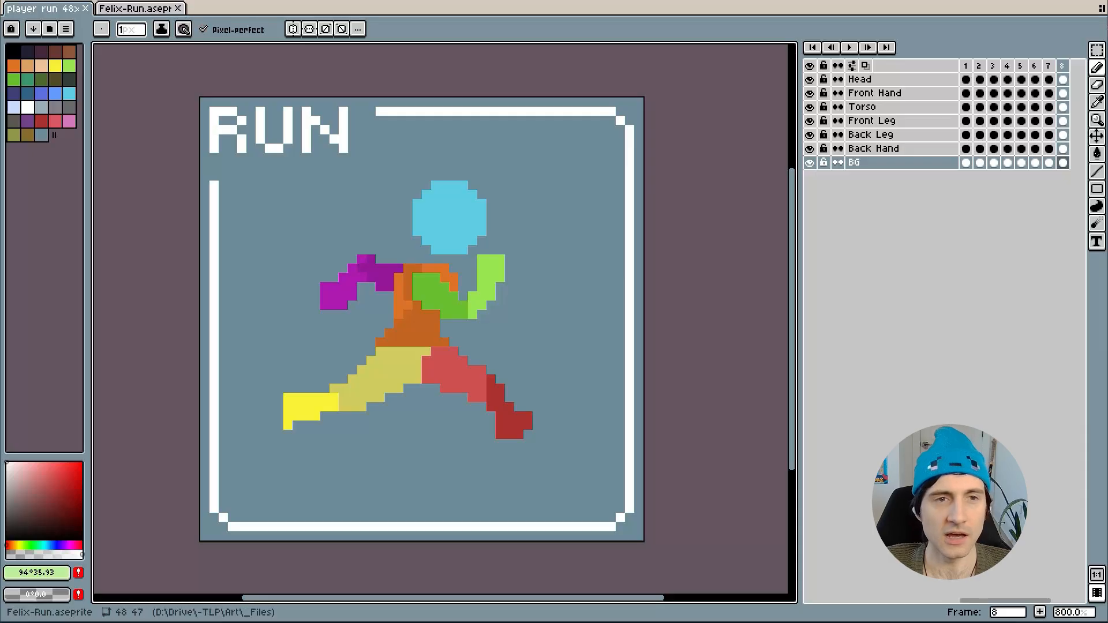
- Switch to the Felix-Run animation document, showing the goblin at frame 4
left_click(138, 8)
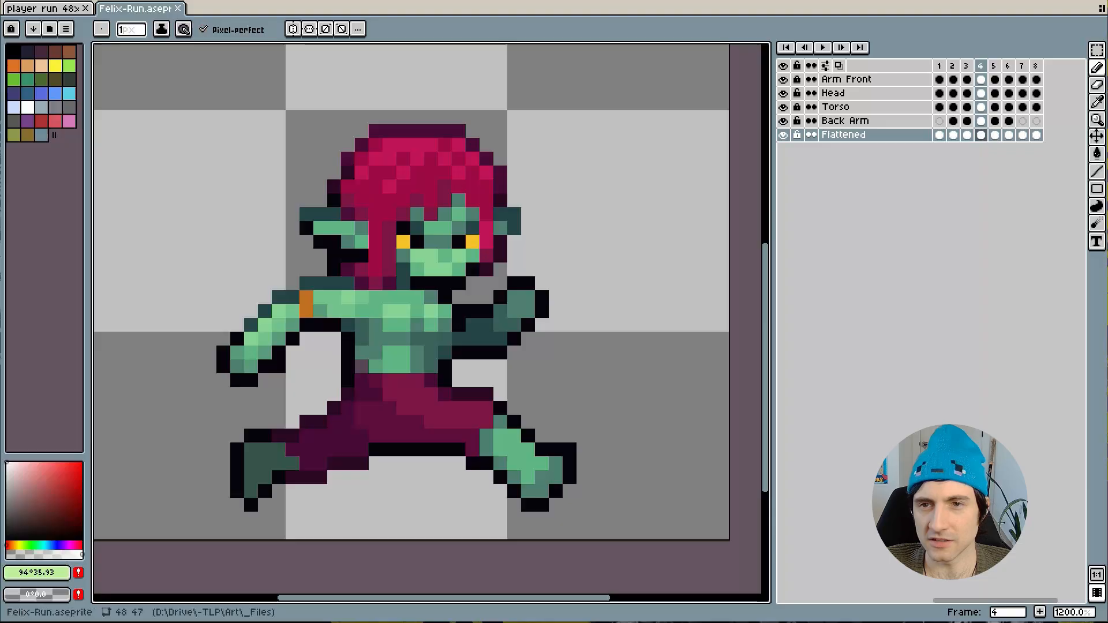
- Turn on frame thumbnails in the timeline display options
left_click(829, 67)
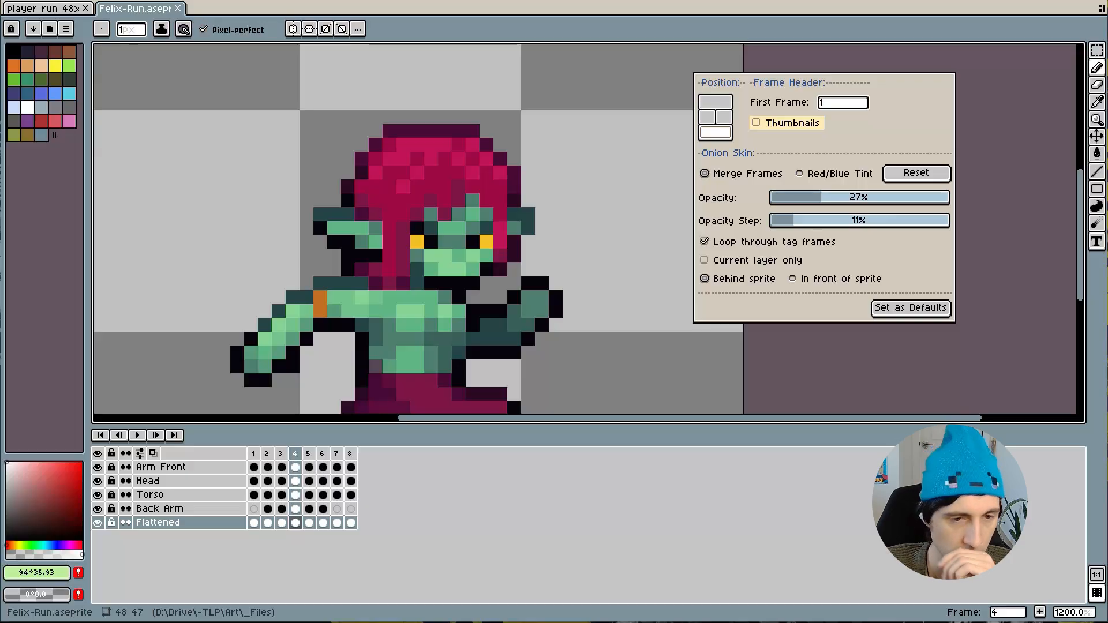
left_click(757, 123)
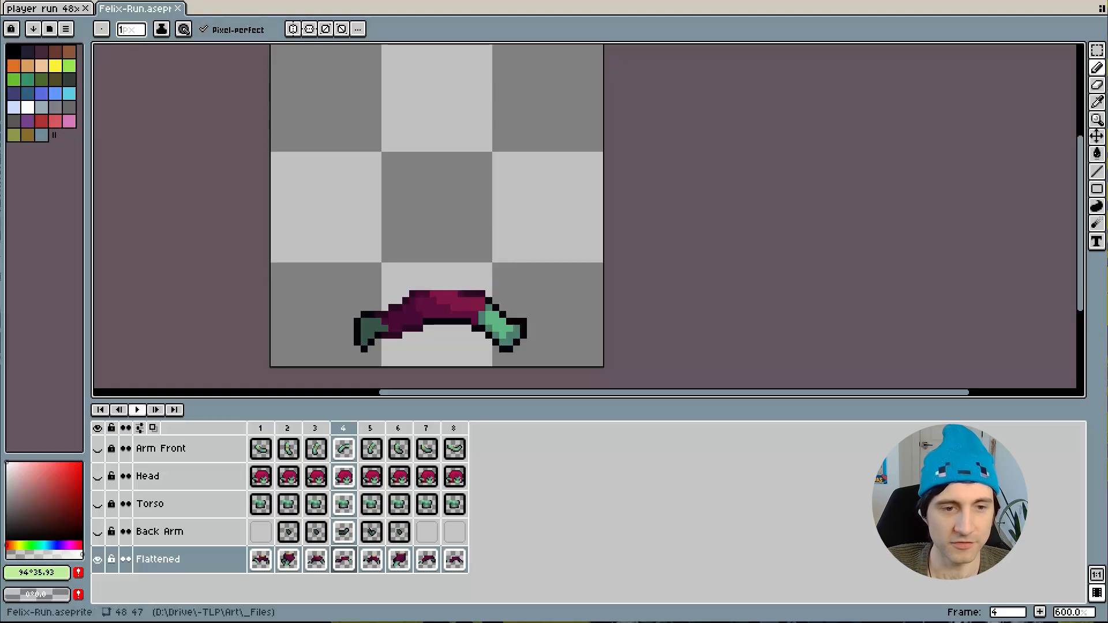
- Pick pure red, sketch and remove a red arrow on frame 1, then step to frame 8
left_click(137, 410)
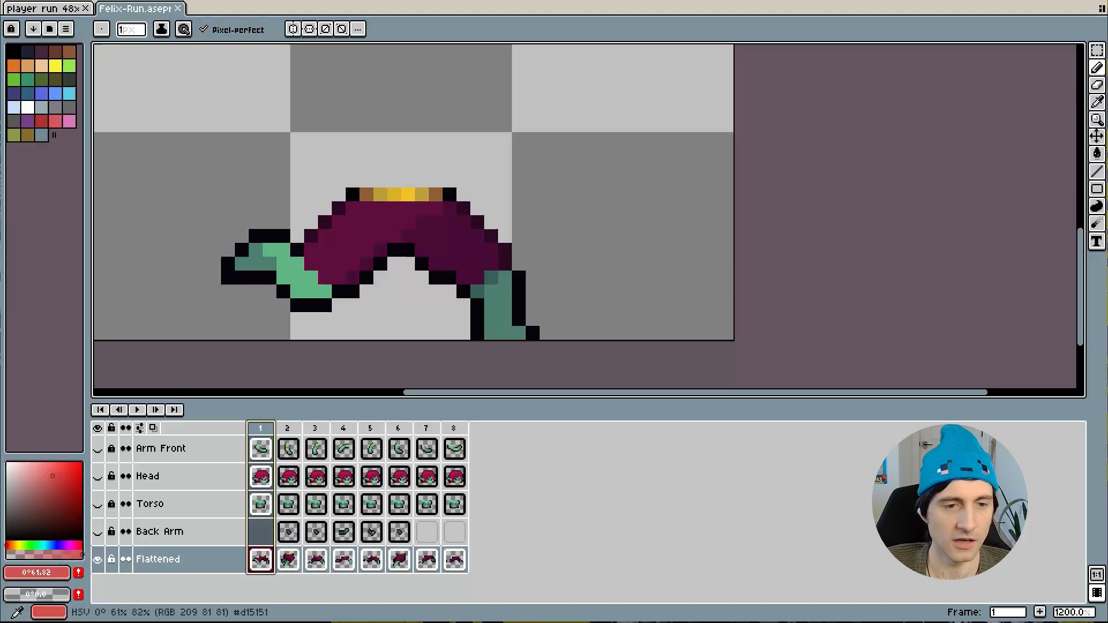
left_click(559, 208)
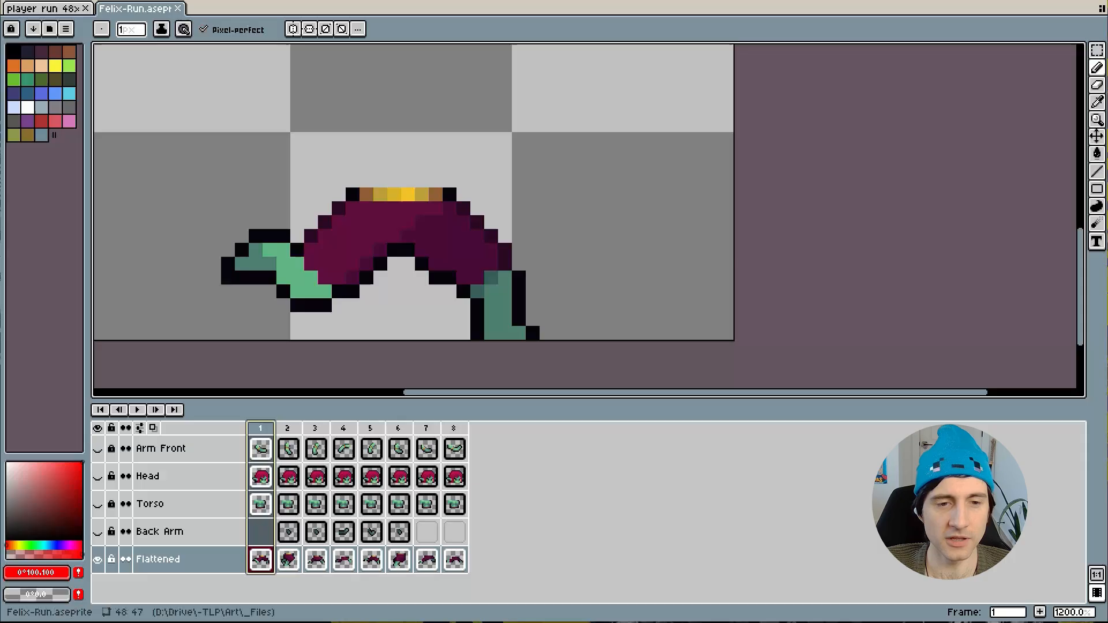
left_click(137, 411)
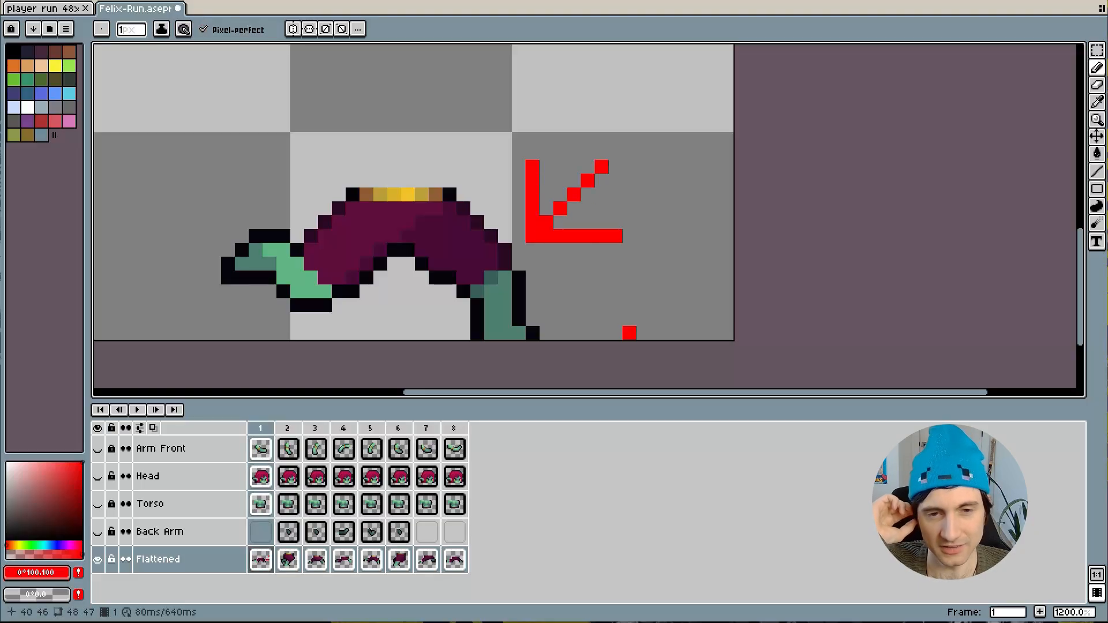
left_click(434, 263)
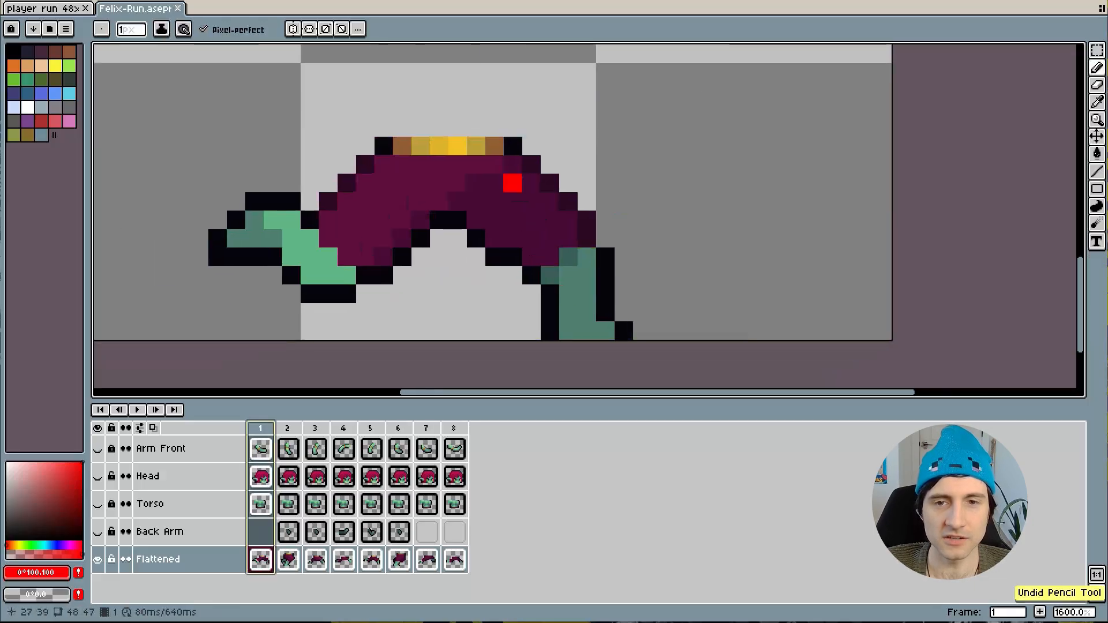
left_click(288, 428)
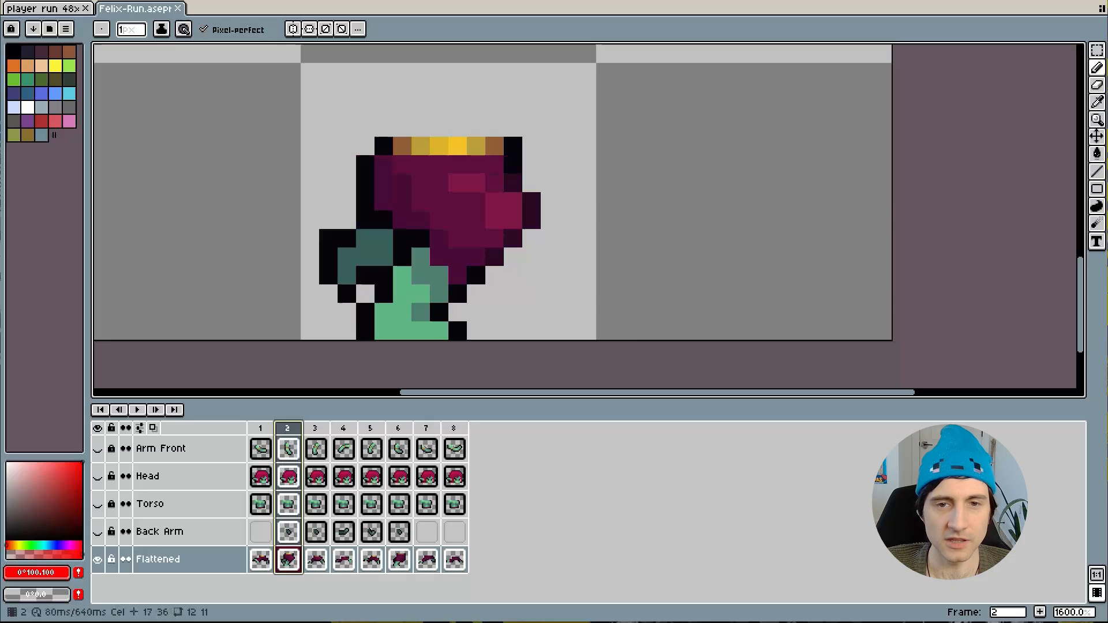
left_click(316, 428)
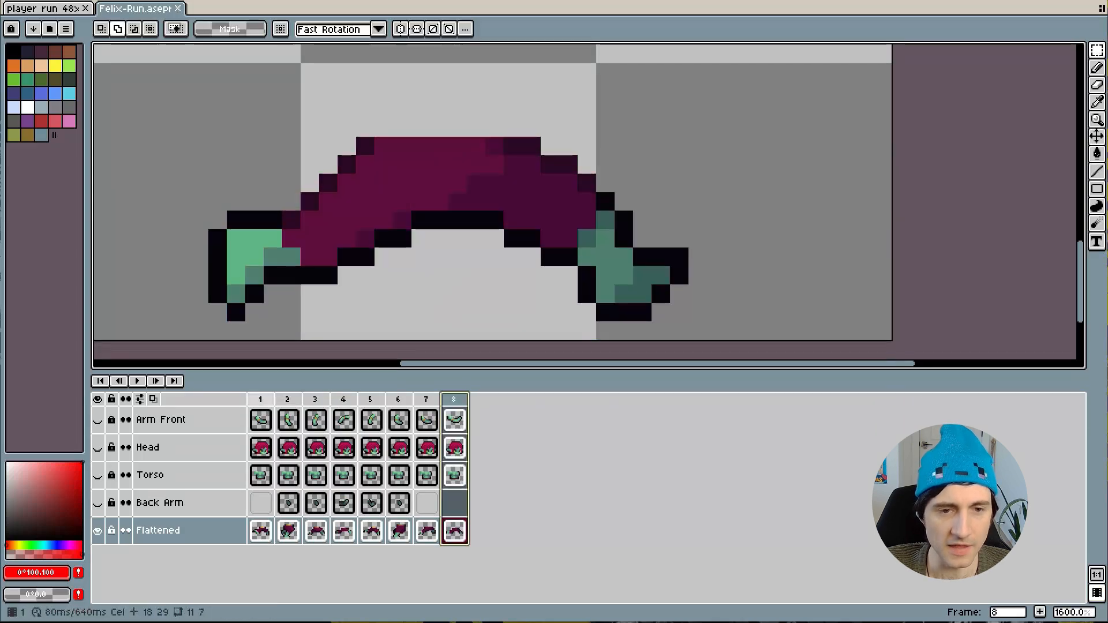
- Play the leg cycle, then make Arm Front, Head, Torso and Back Arm visible again
left_click(260, 400)
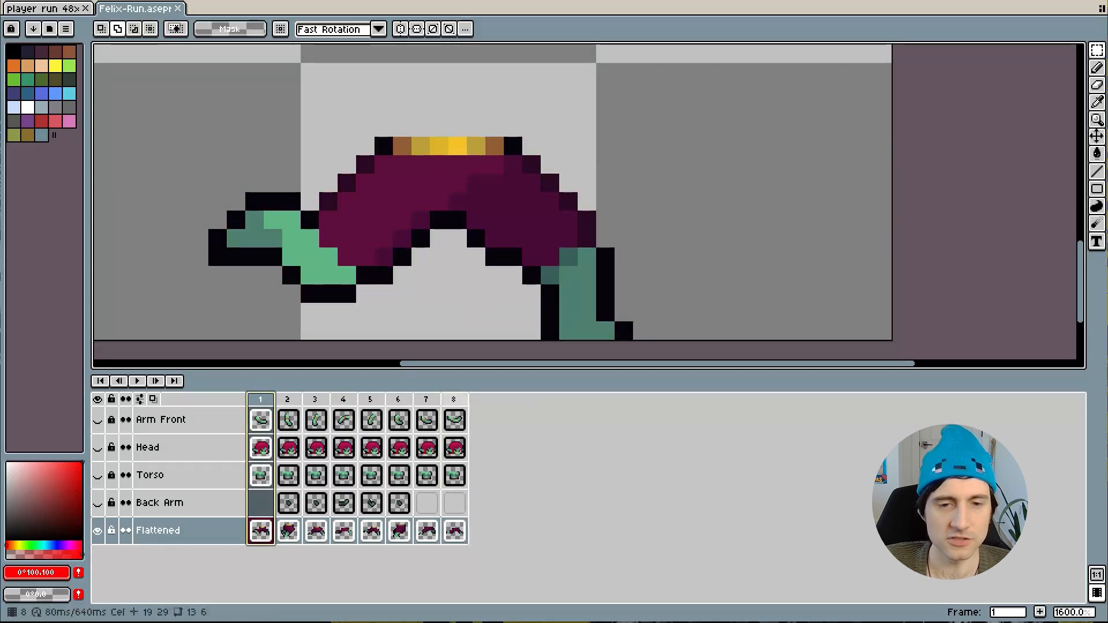
left_click(426, 399)
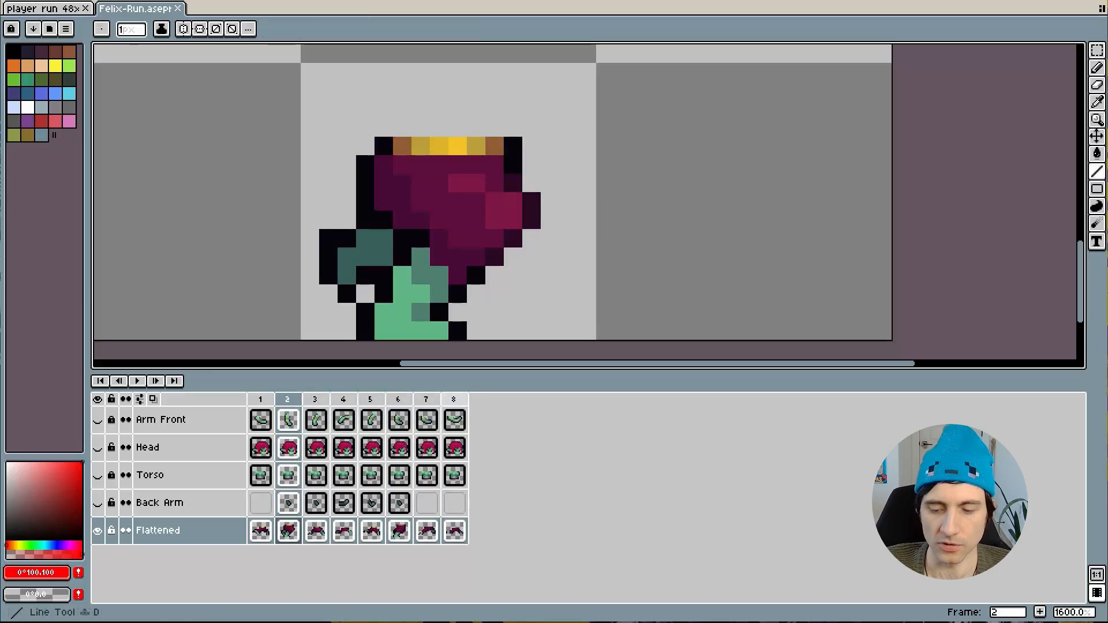
left_click(399, 399)
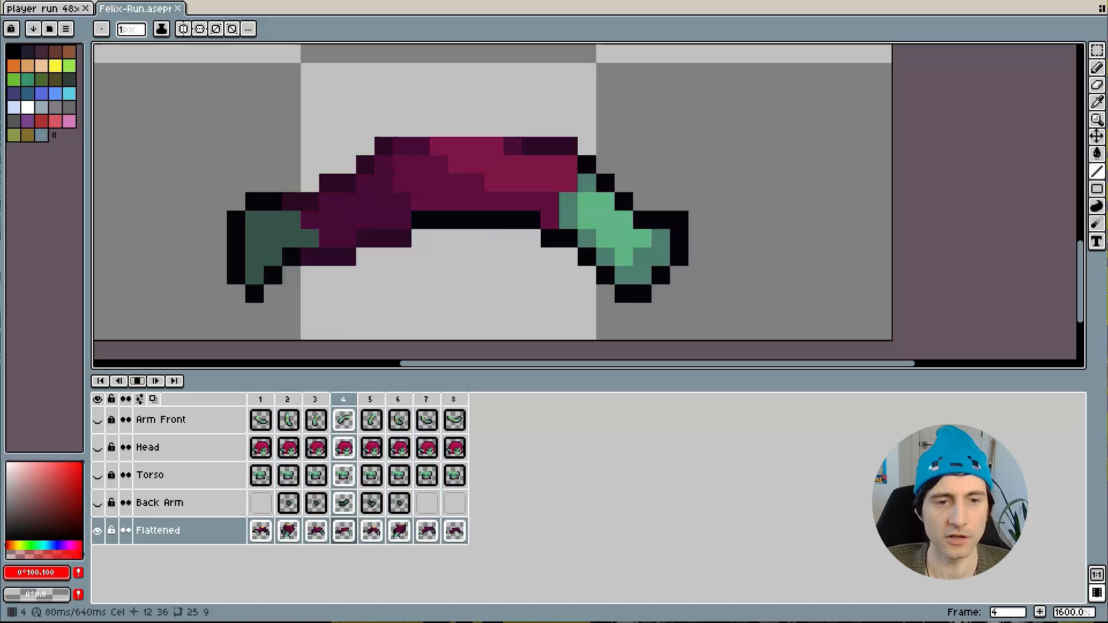
left_click(454, 400)
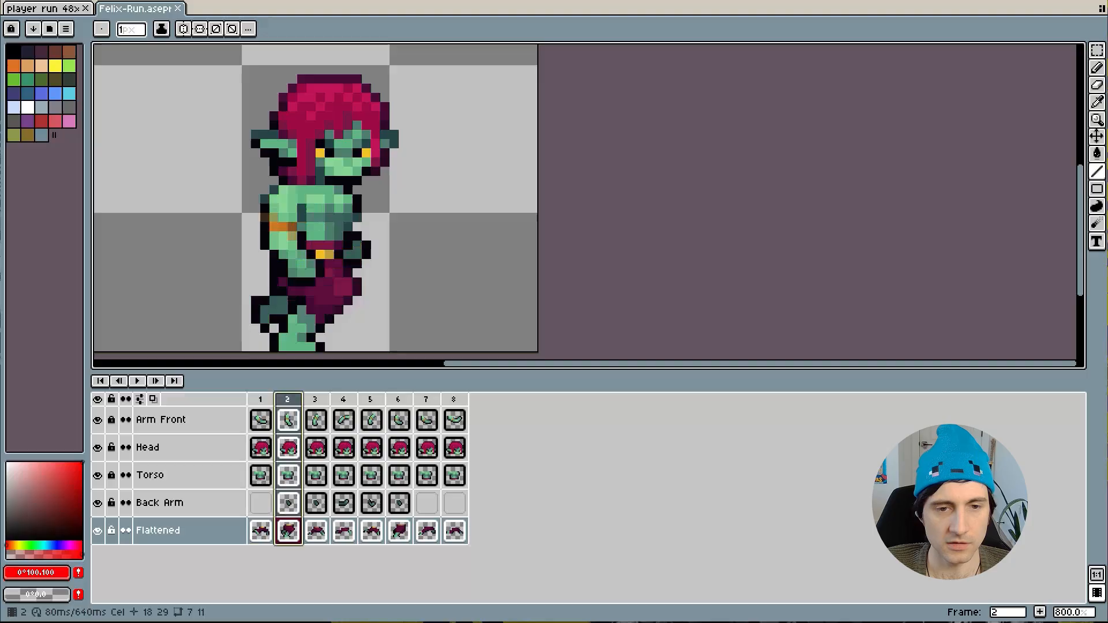
- Hold frame 1 at 200 ms with the other frames at 80 ms, and preview the timing
double_click(286, 399)
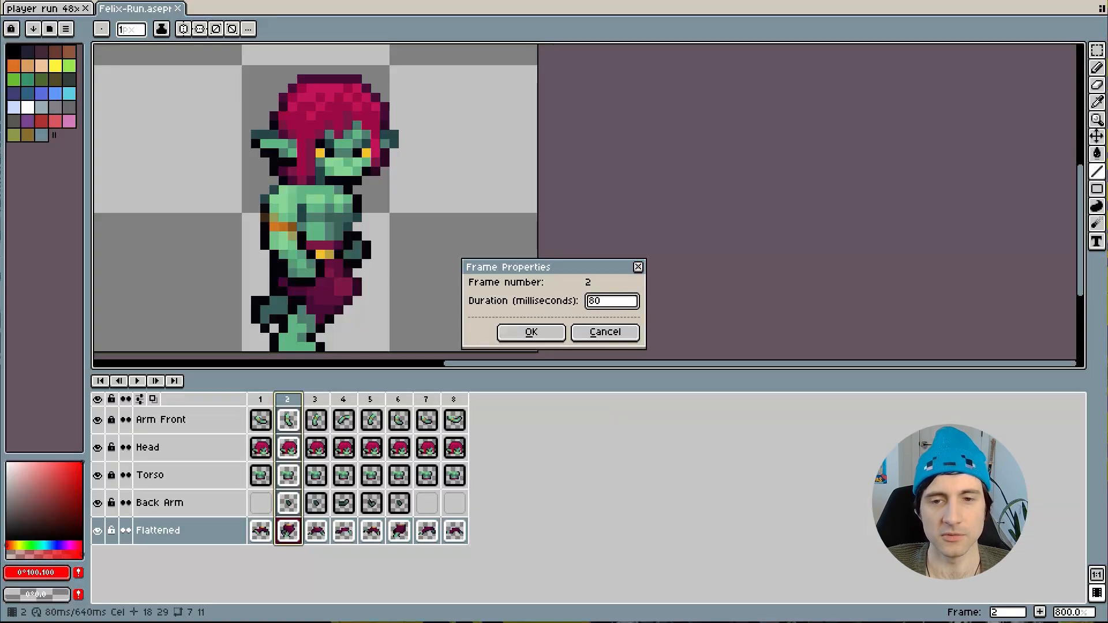
left_click(315, 399)
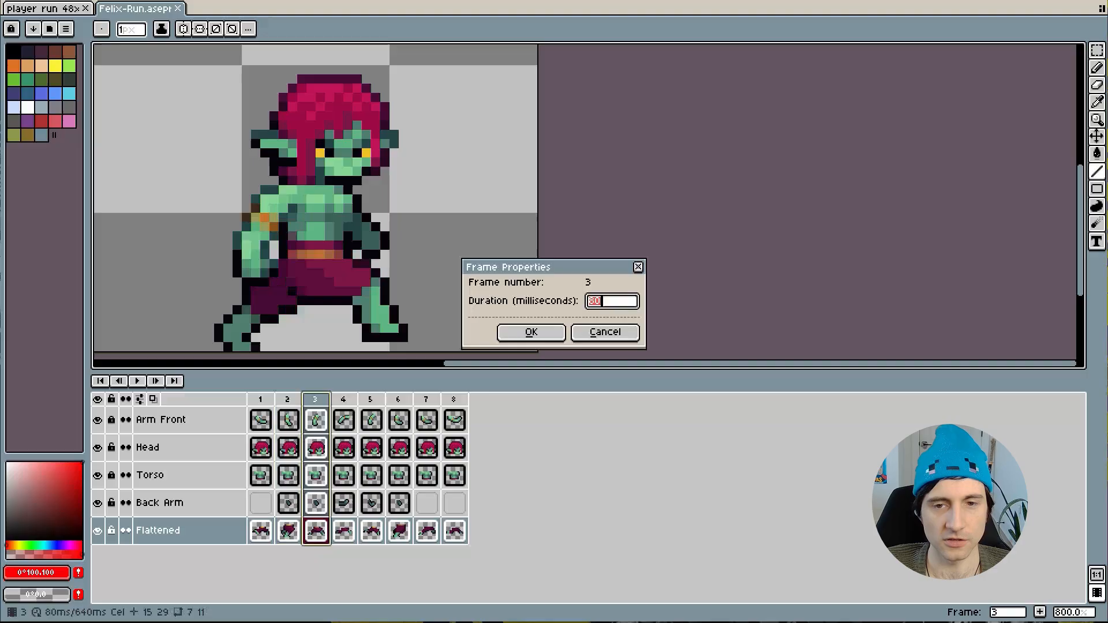
left_click(531, 332)
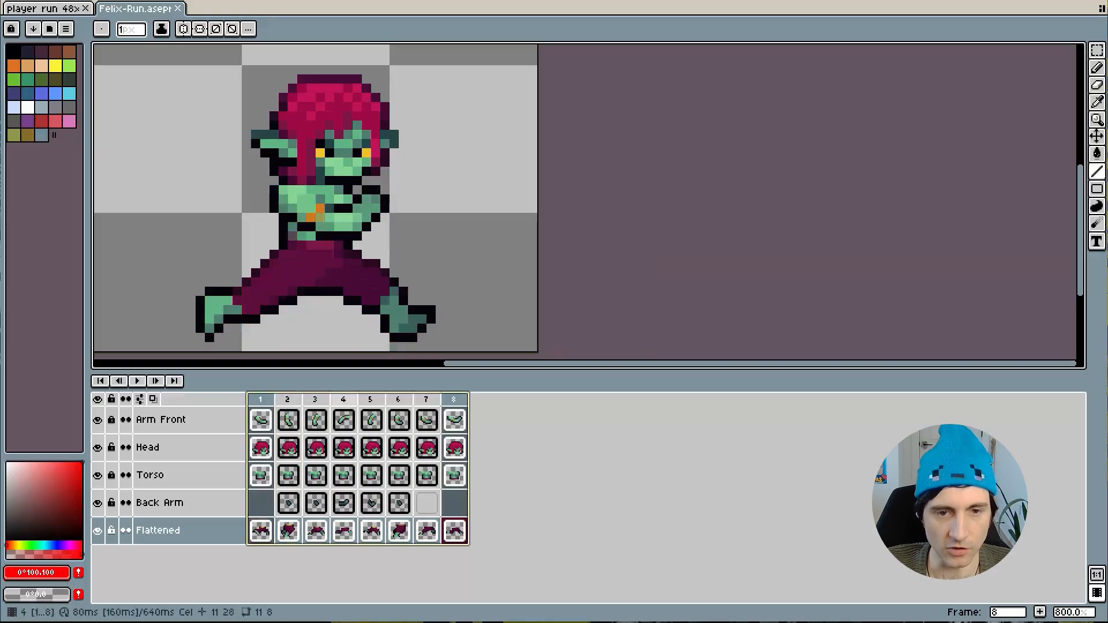
left_click(343, 399)
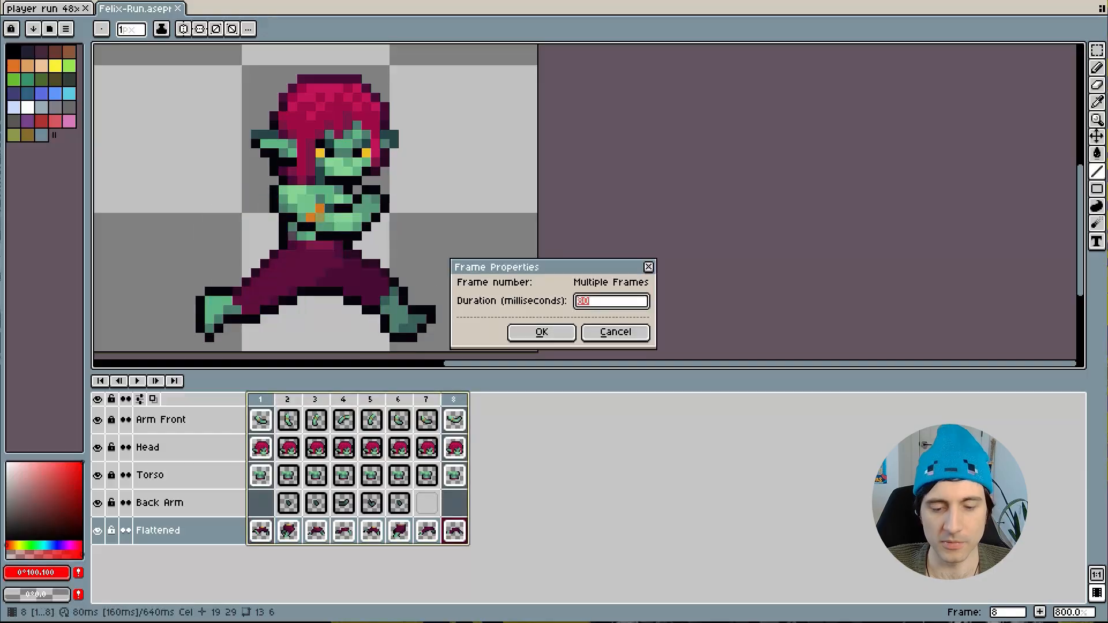
type("200")
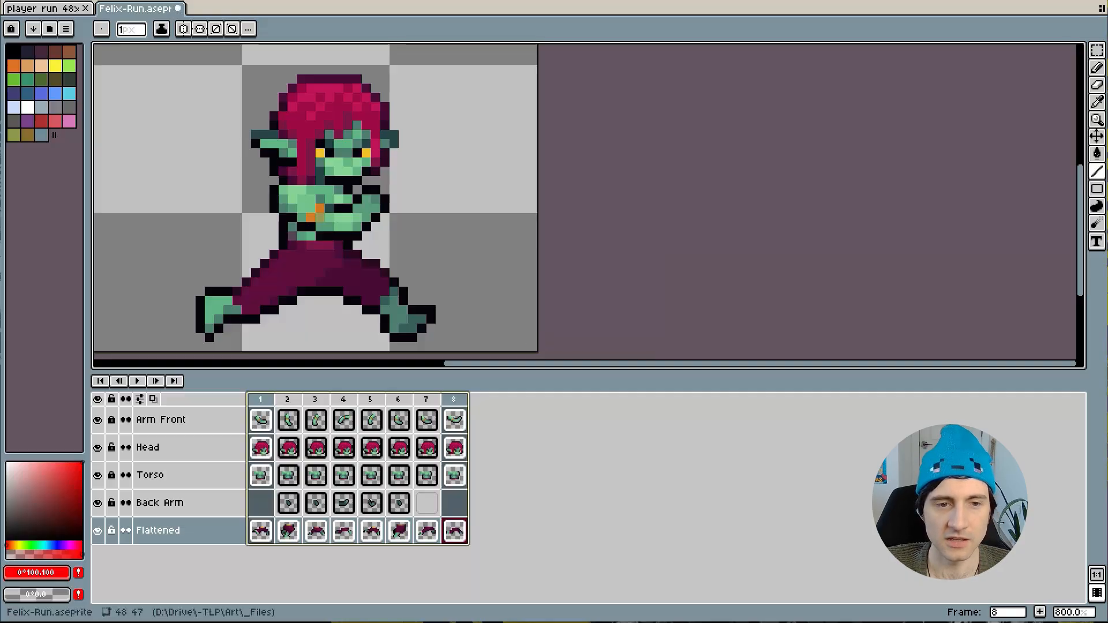
left_click(137, 381)
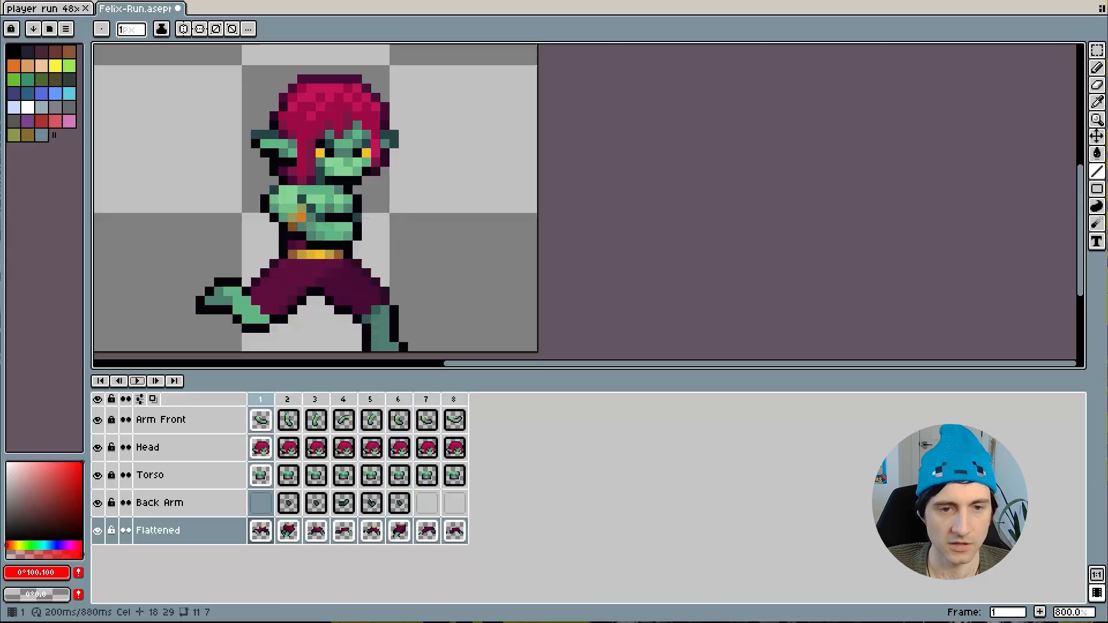
left_click(260, 531)
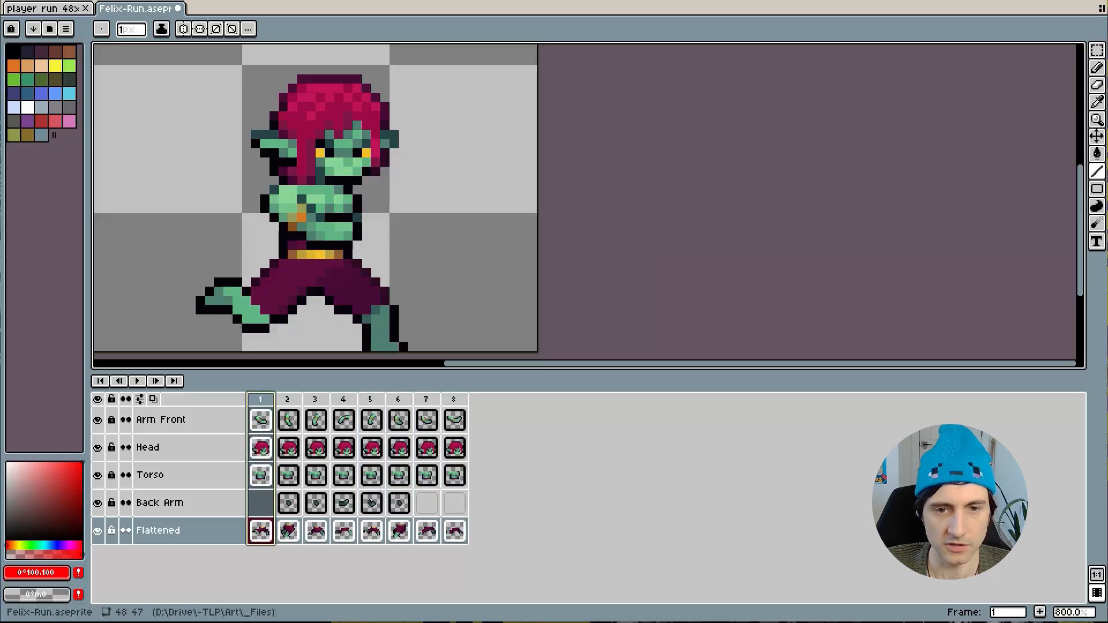
left_click(455, 399)
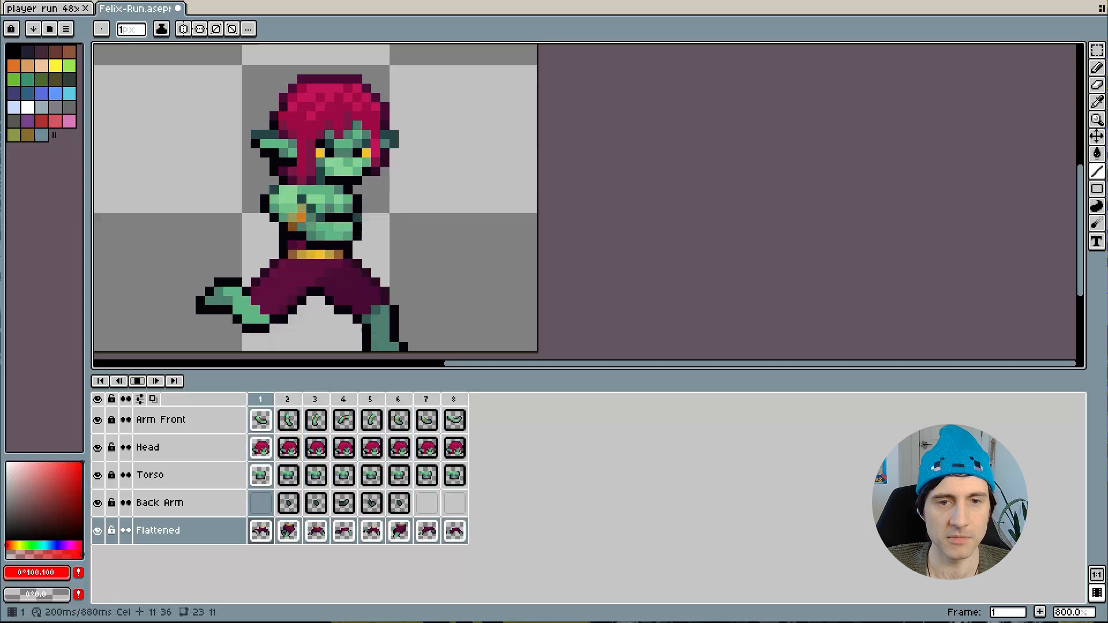
left_click(370, 399)
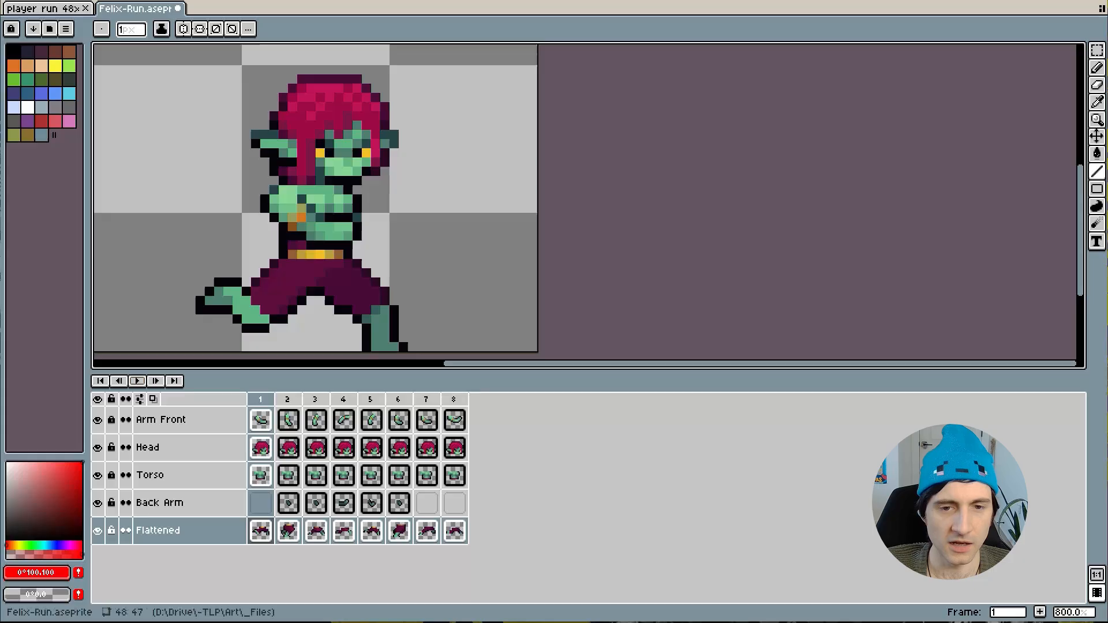
- Step through run frames 3, 2 and 1, turn onion skin off, and end on frame 3
right_click(260, 400)
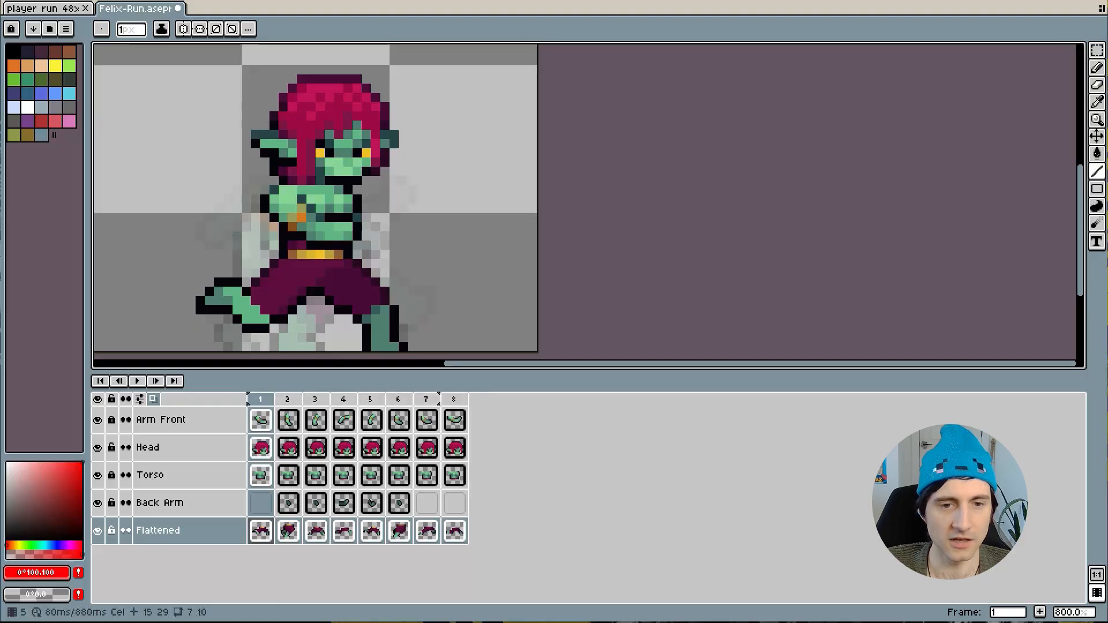
left_click(315, 399)
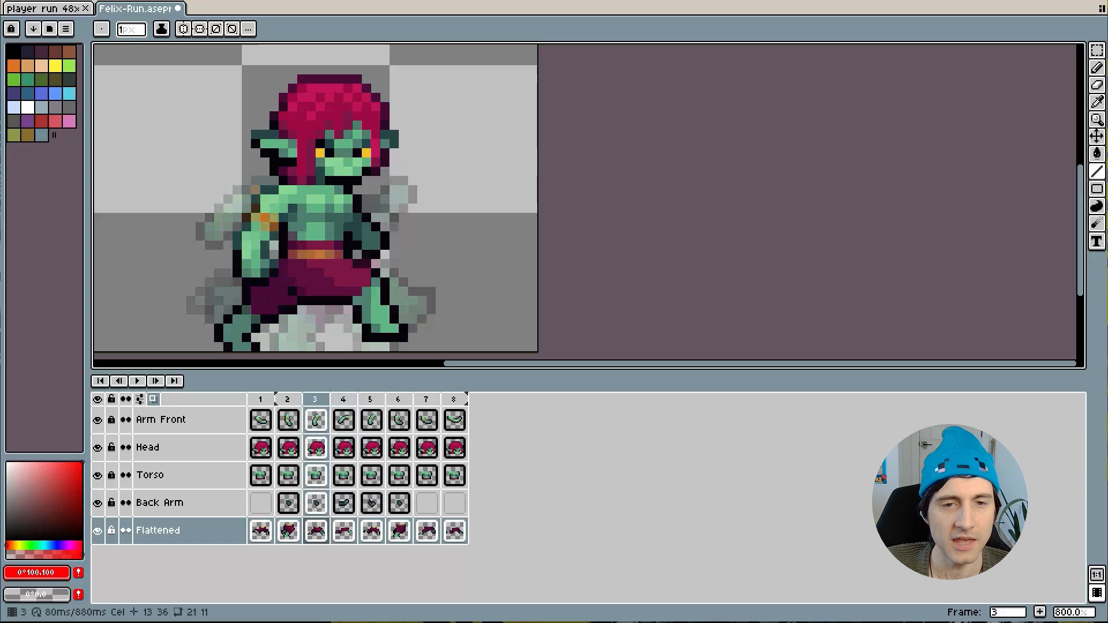
left_click(260, 399)
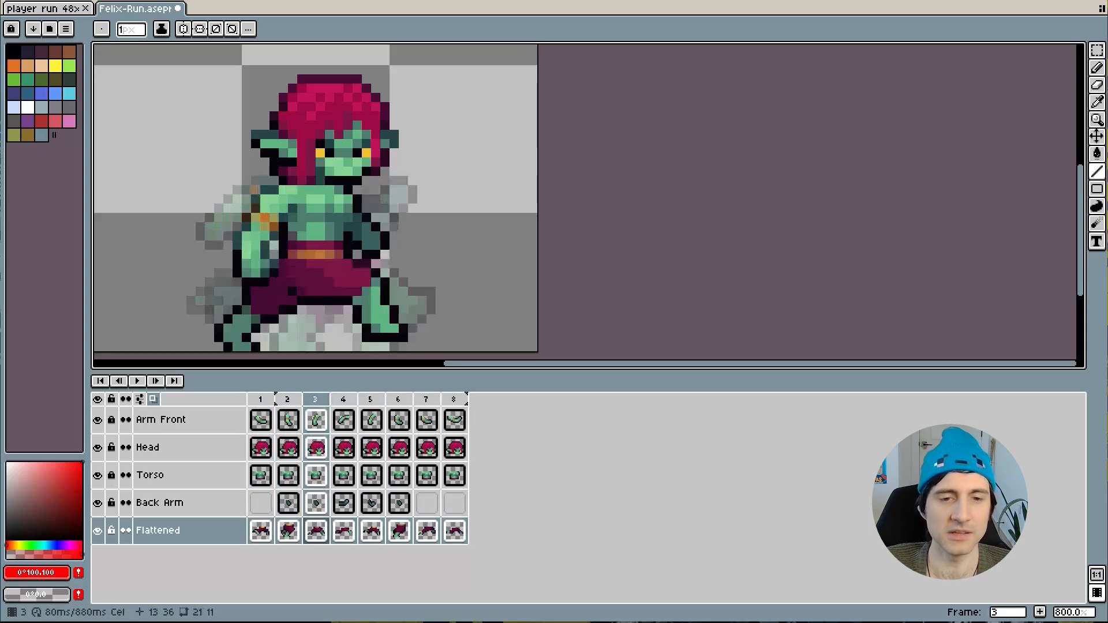
left_click(288, 399)
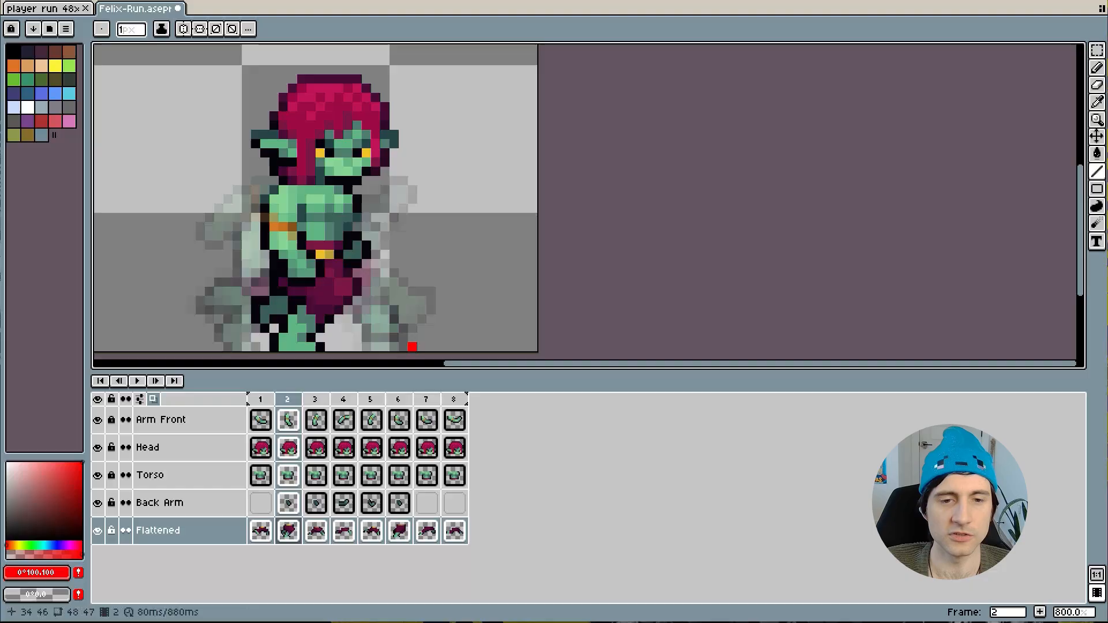
left_click(260, 399)
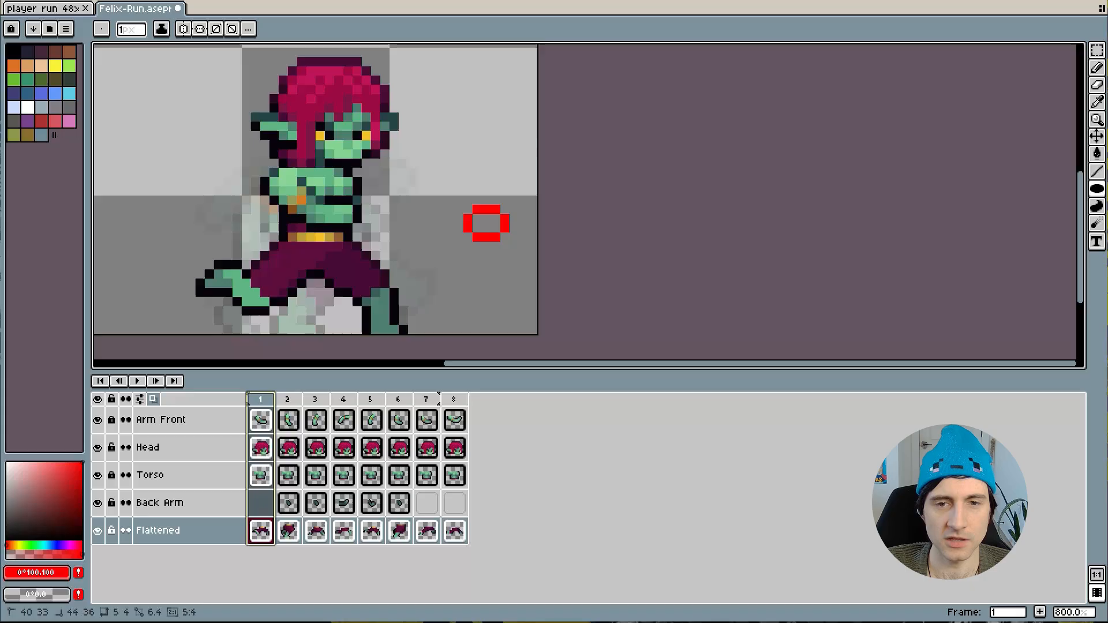
left_click(288, 400)
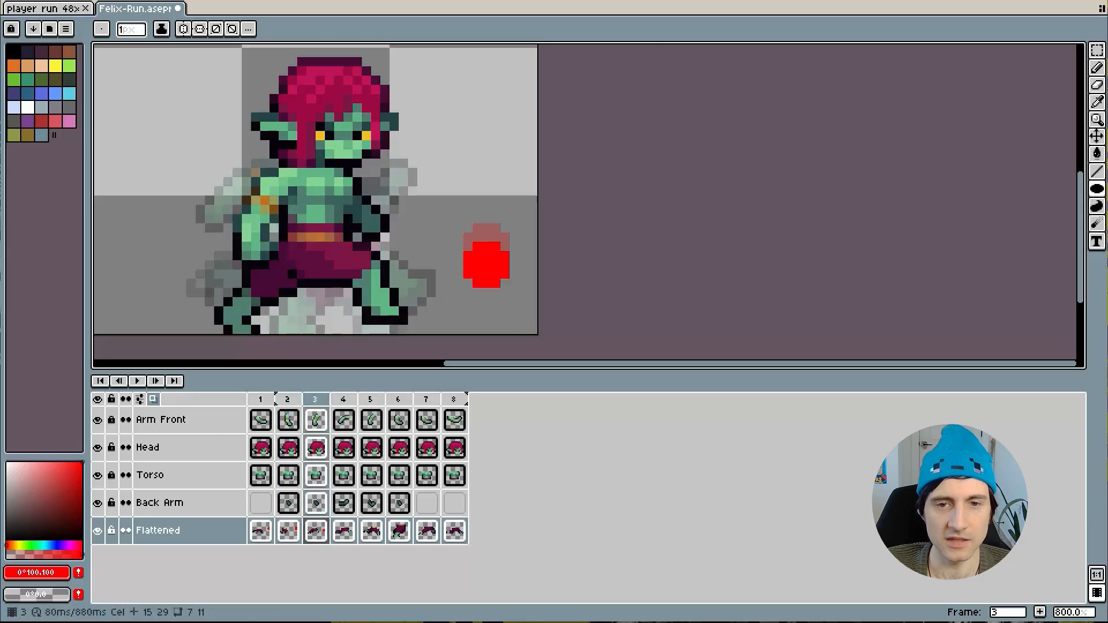
left_click(288, 399)
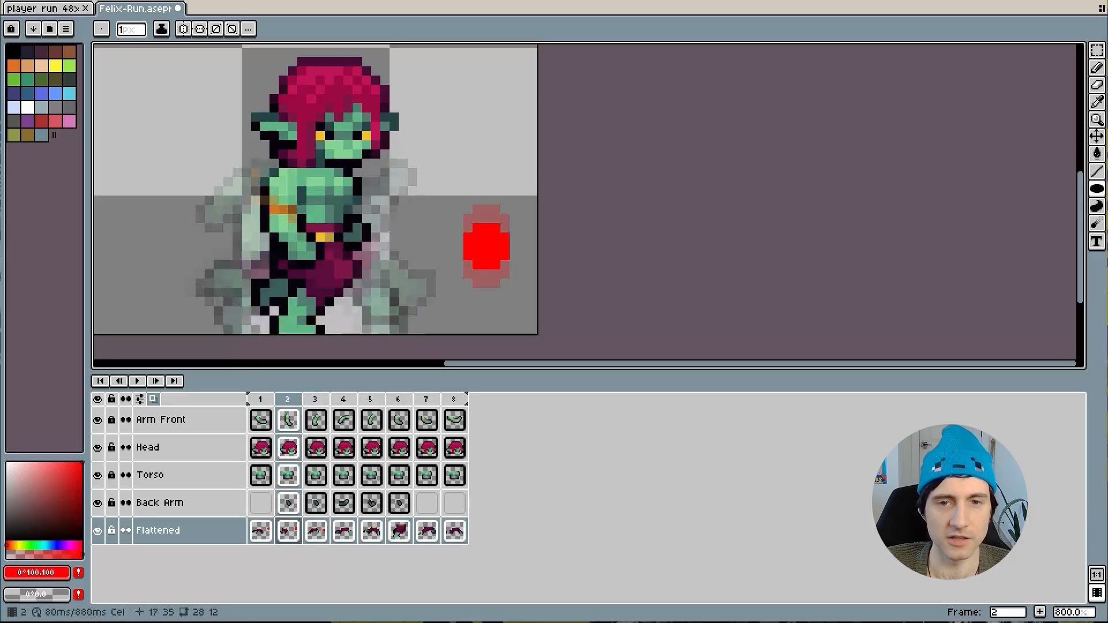
left_click(315, 399)
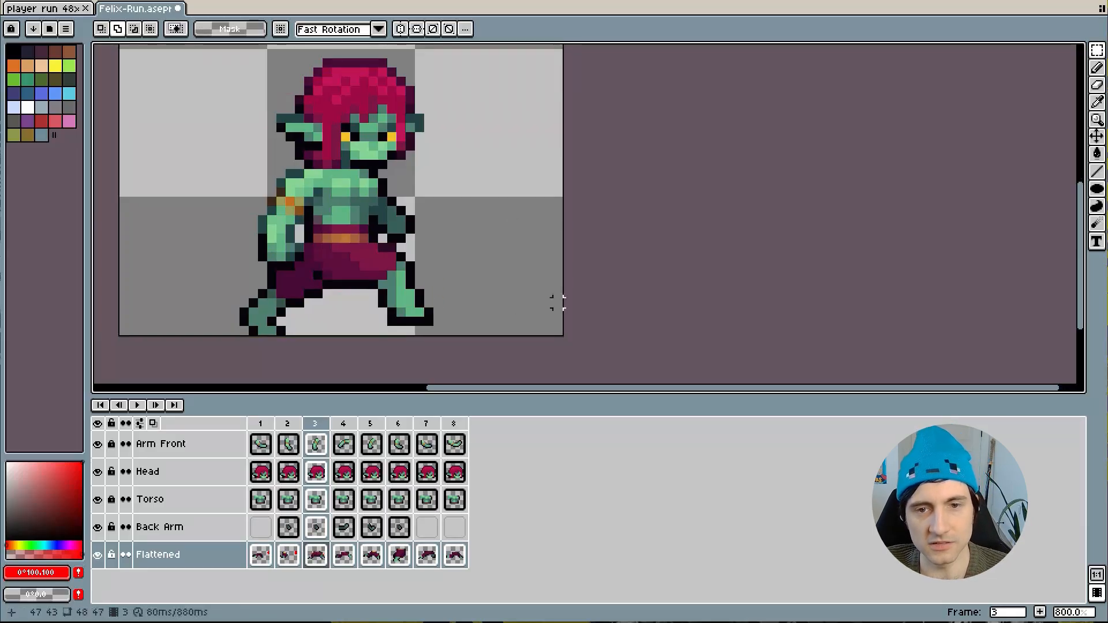
- Inspect Felix's running poses on frame 5 and frame 8
left_click(287, 444)
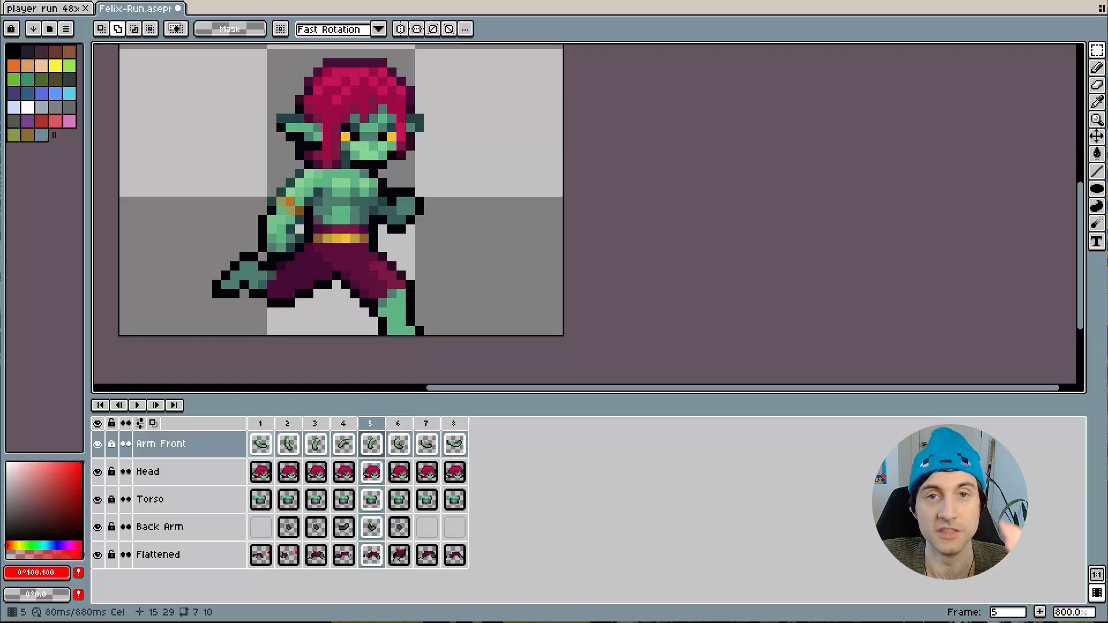
left_click(453, 423)
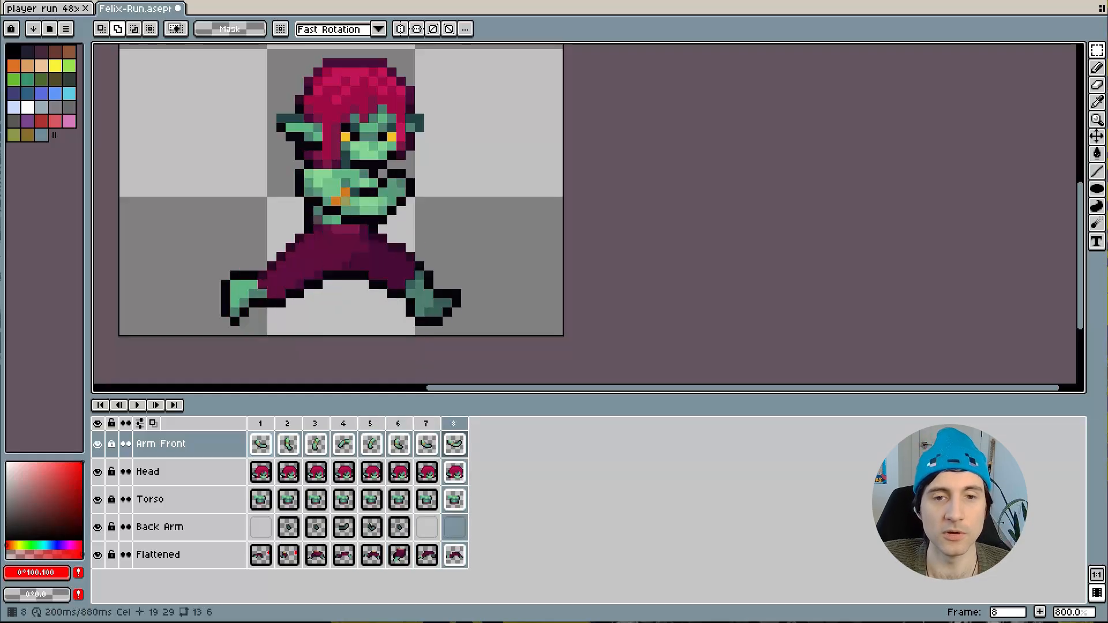
left_click(370, 424)
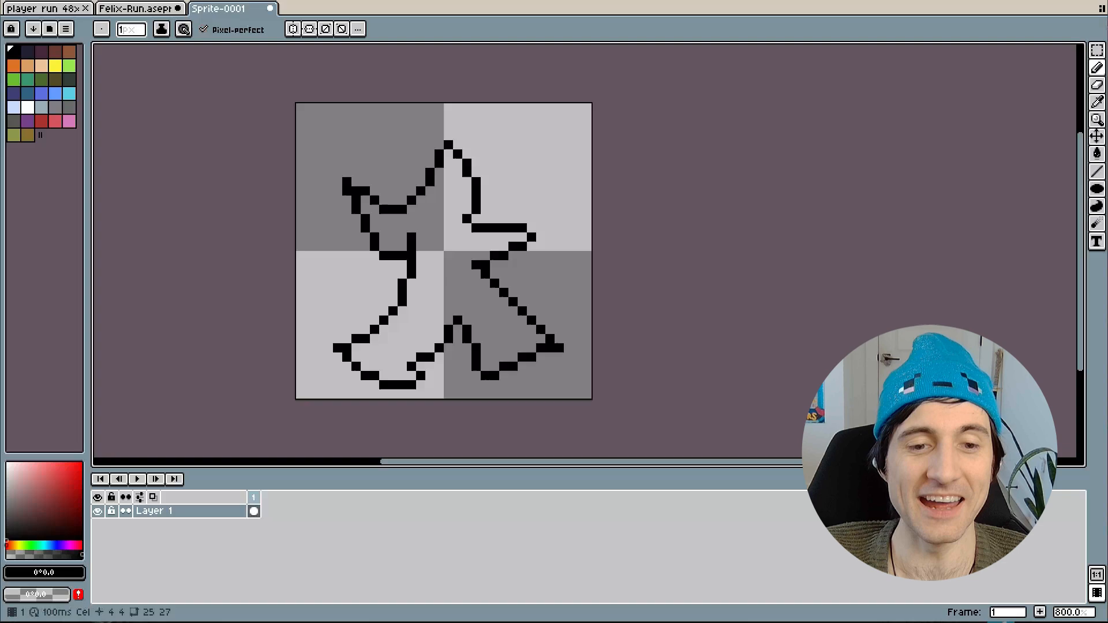
- Add a second frame to the outline sketch, then eyedrop blue from the run template
right_click(252, 499)
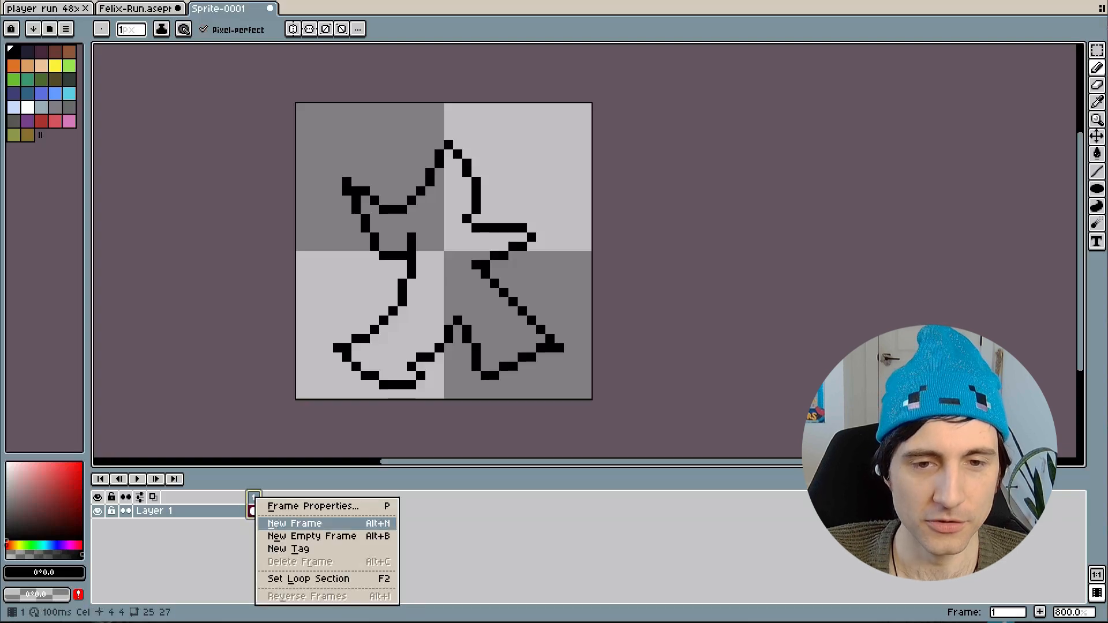
left_click(293, 524)
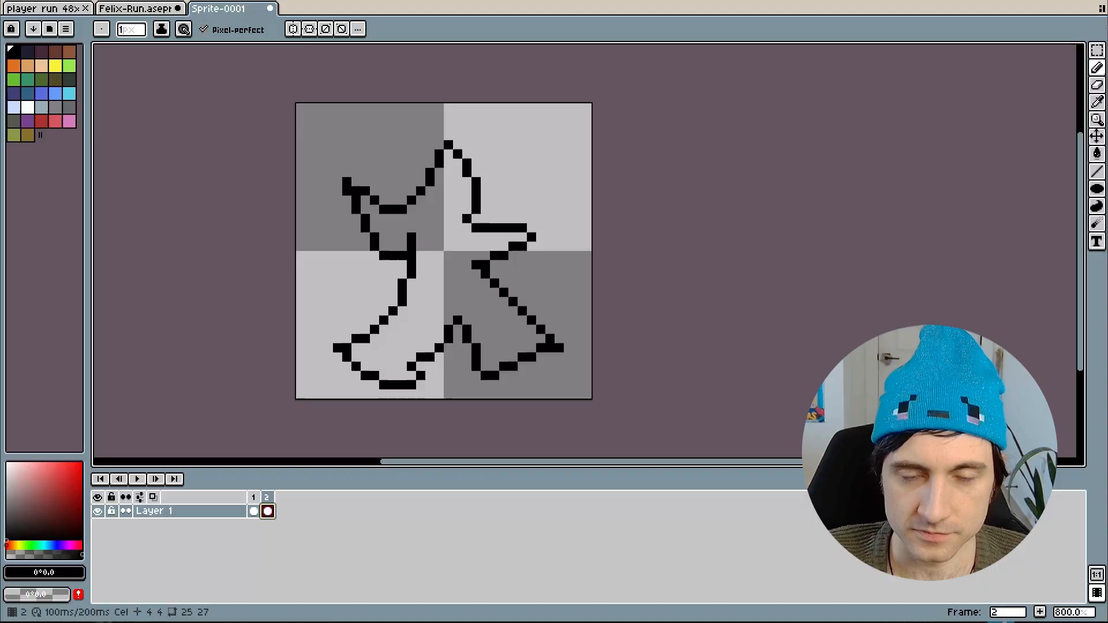
left_click(252, 511)
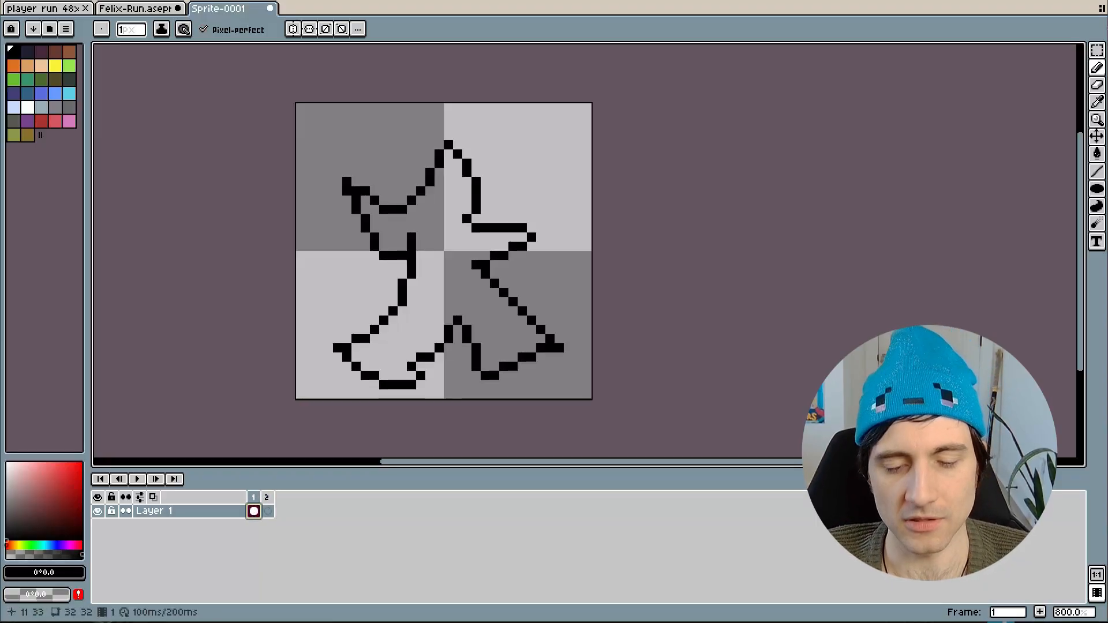
left_click(268, 512)
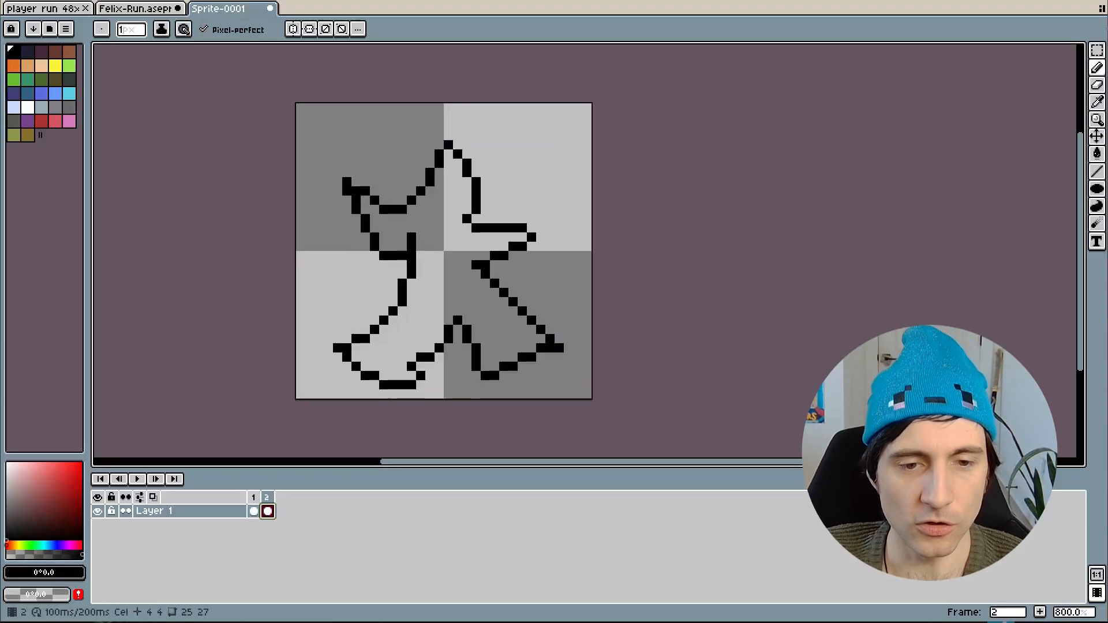
left_click(251, 512)
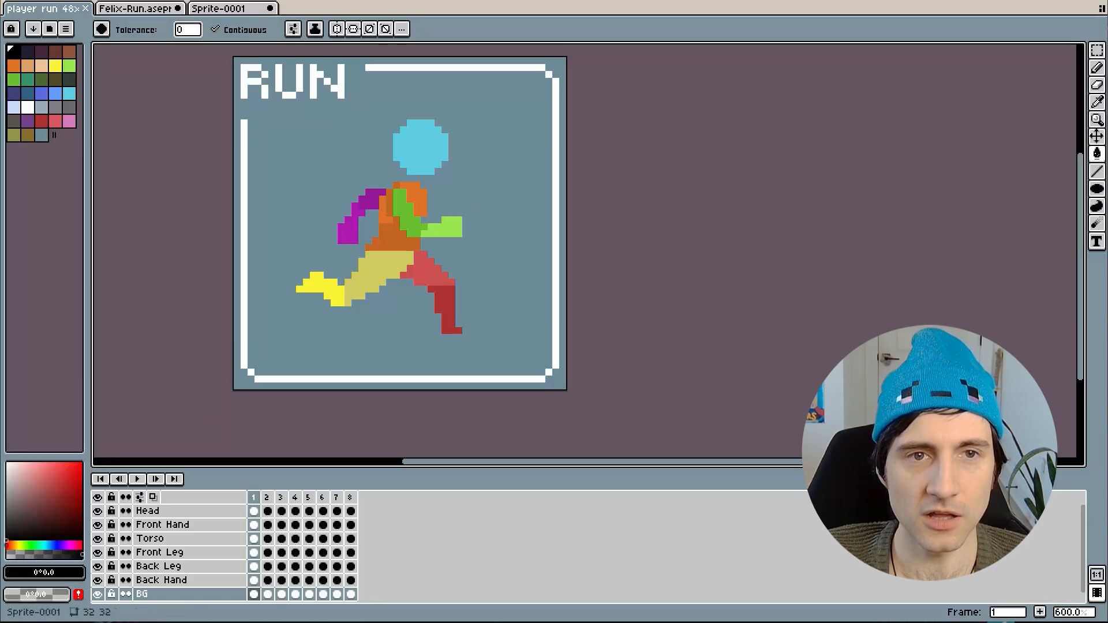
left_click(224, 9)
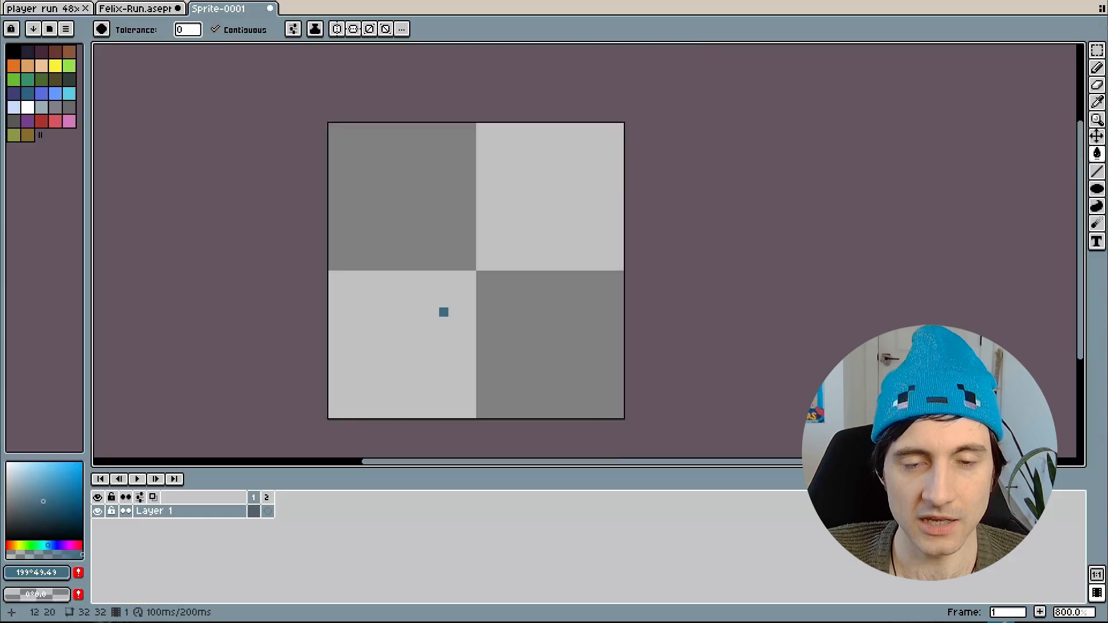
- Paint a blocky blue leg silhouette on frame 1 and a shifted leg pose on frame 2
left_click(443, 312)
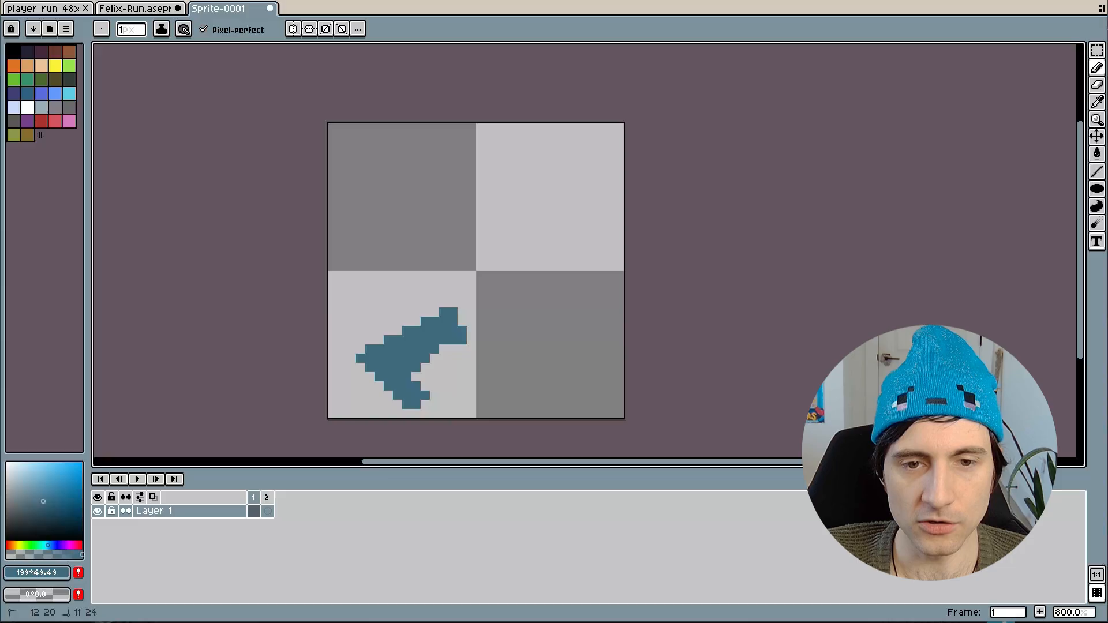
left_click(498, 377)
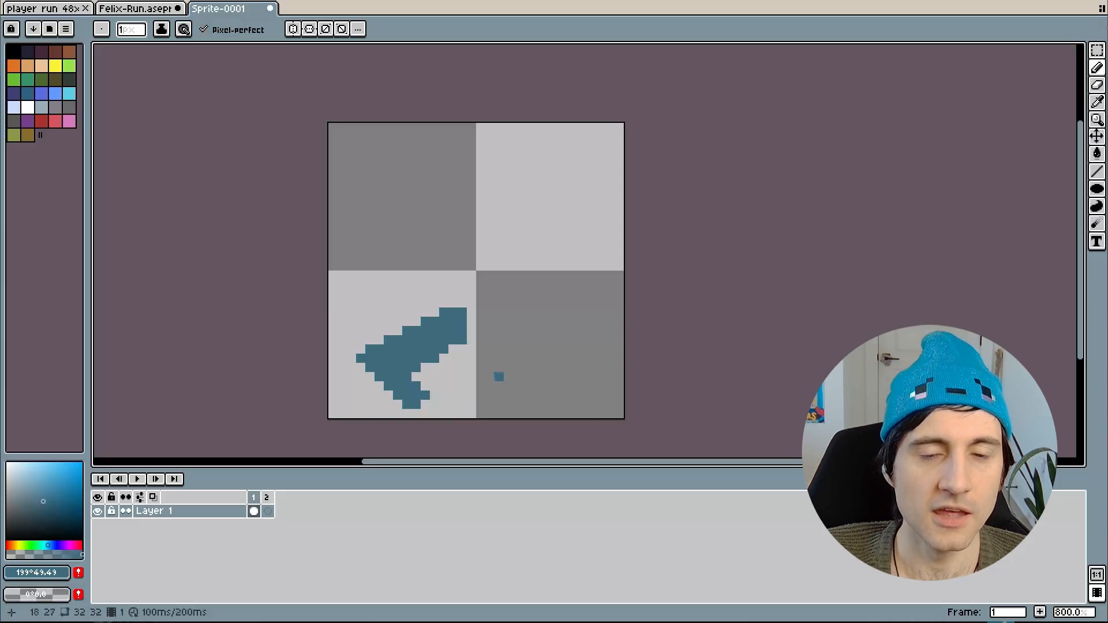
left_click(266, 512)
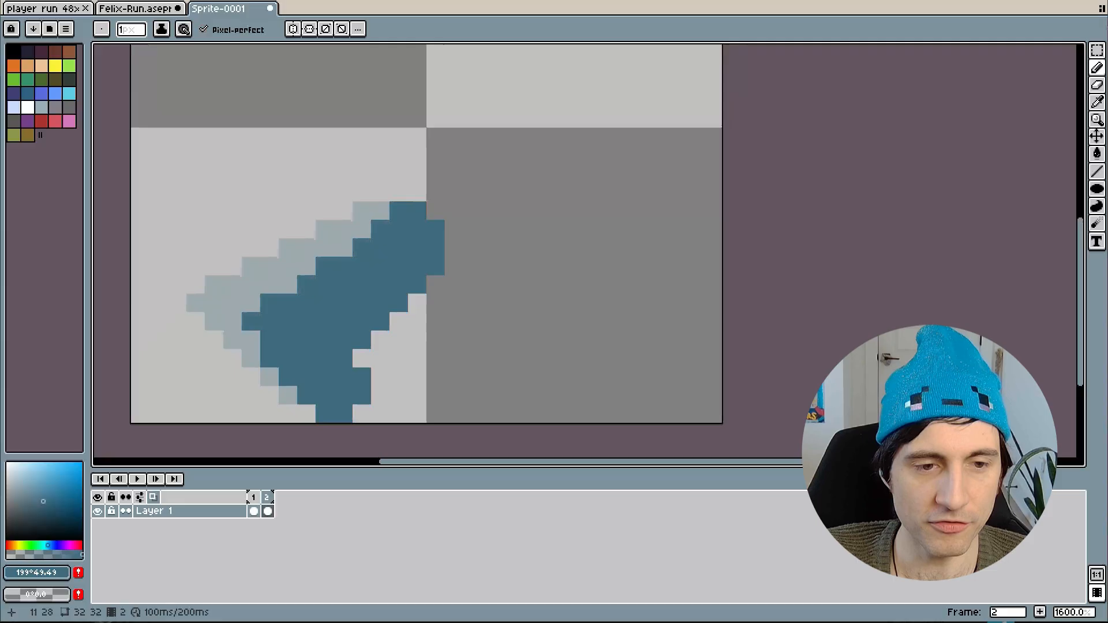
- Draw black top-edge outlines on both frames' leg shapes, then return to Felix's run
left_click(250, 498)
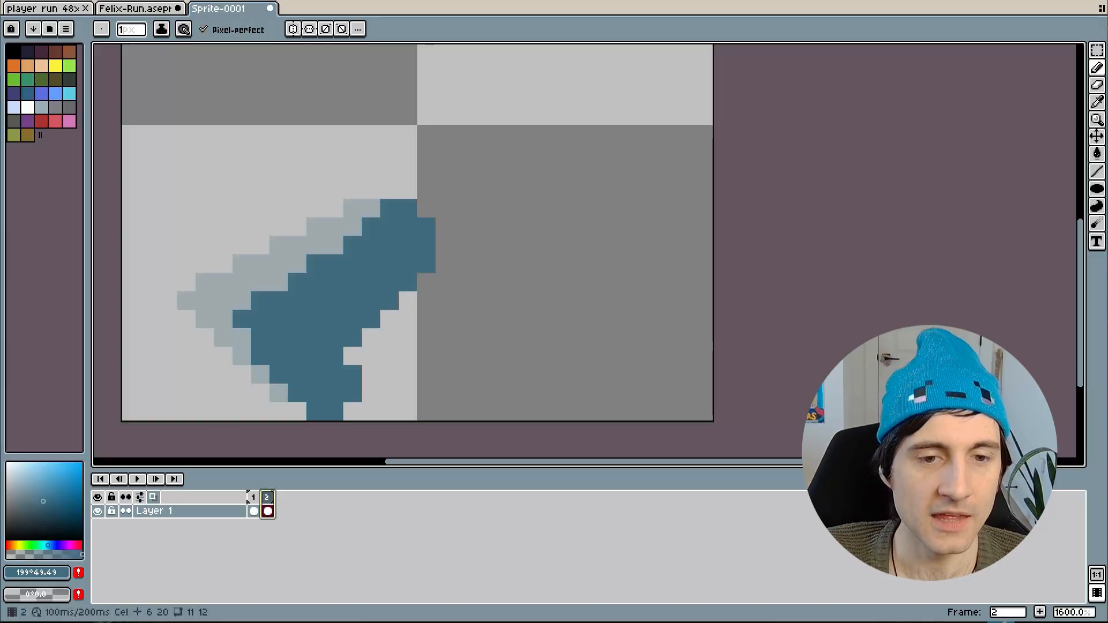
left_click(250, 497)
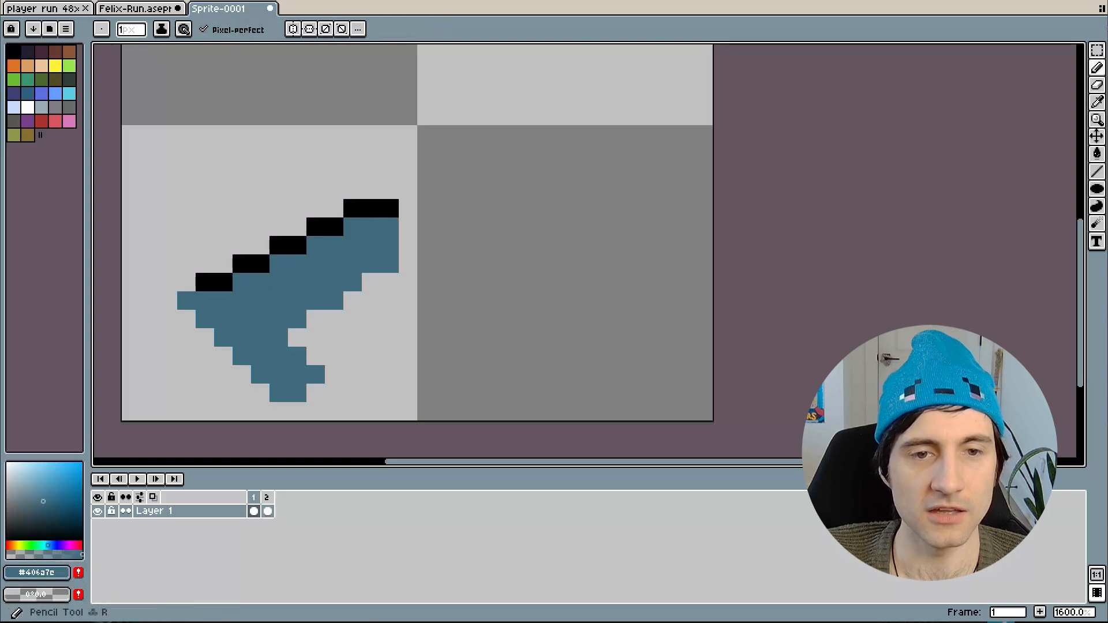
left_click(267, 498)
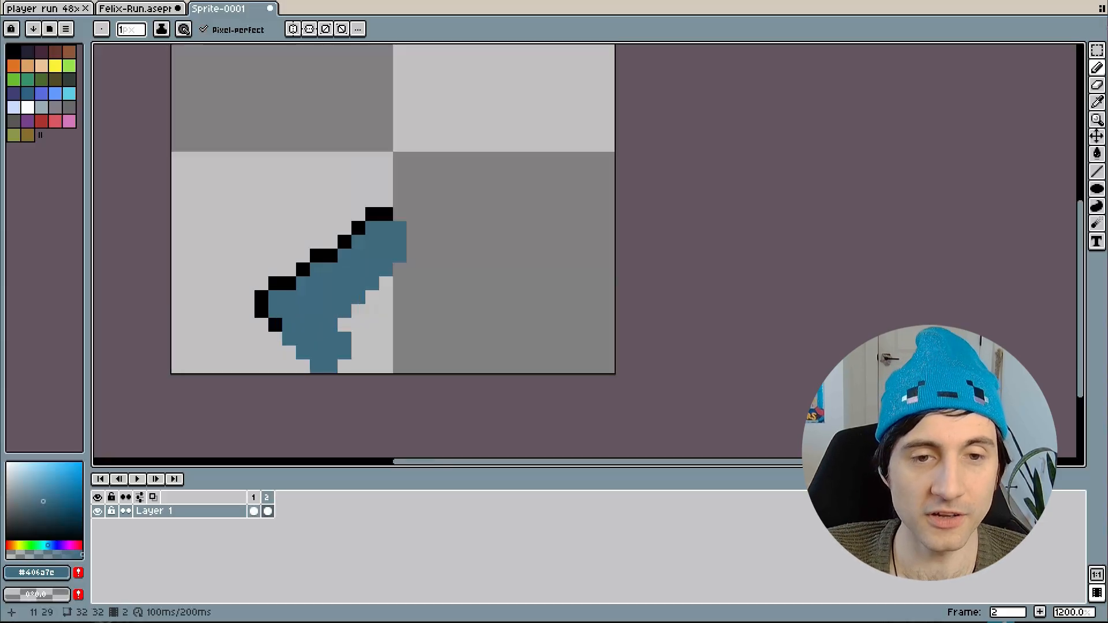
left_click(253, 512)
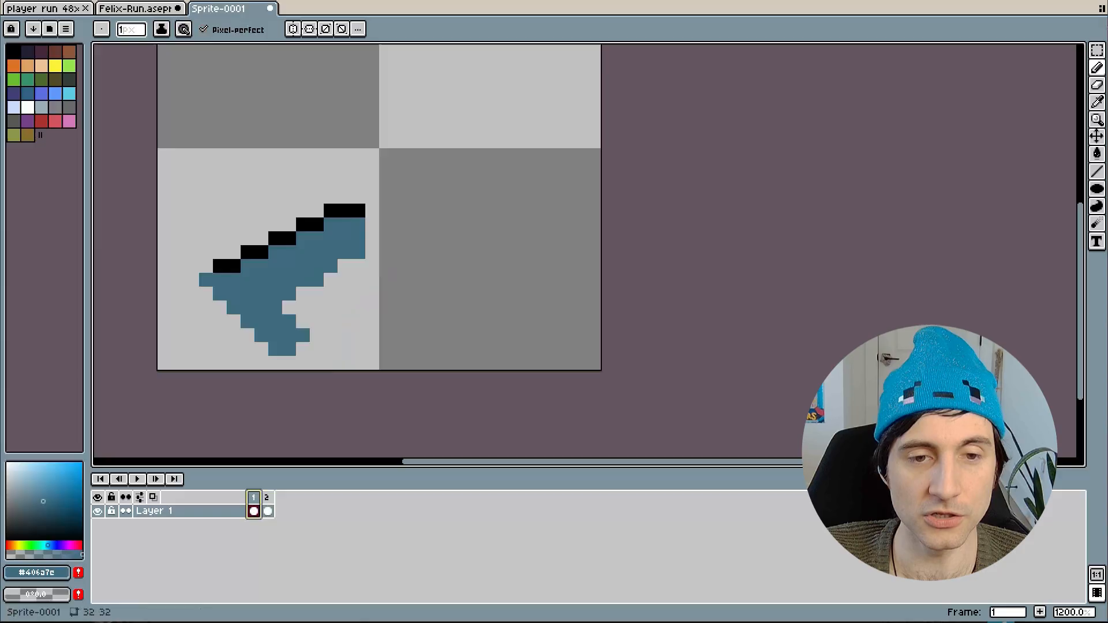
left_click(269, 498)
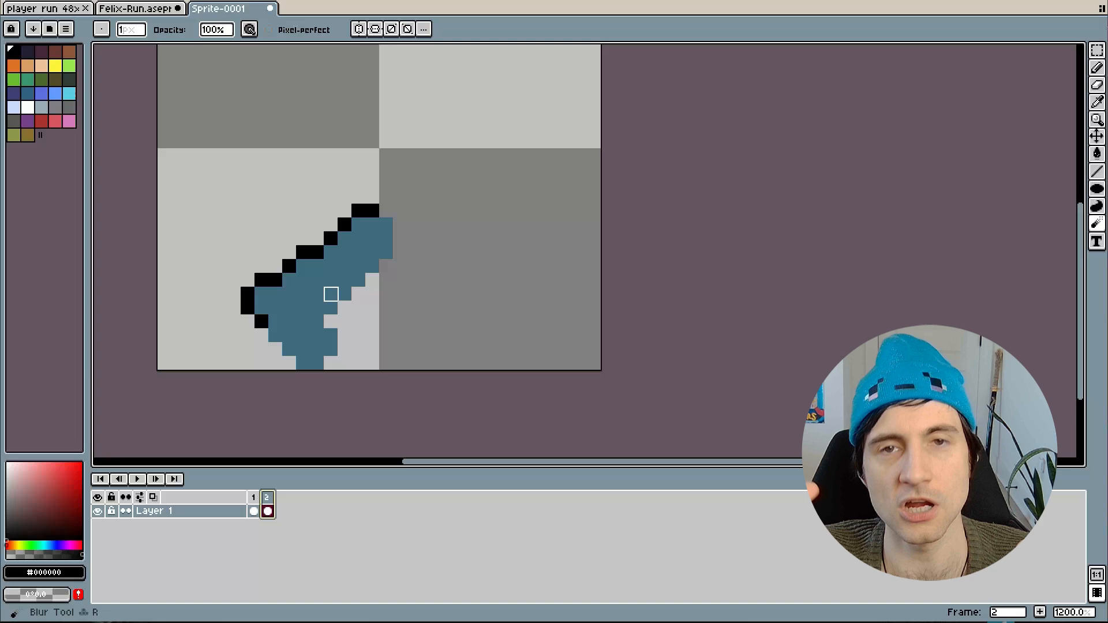
left_click(136, 9)
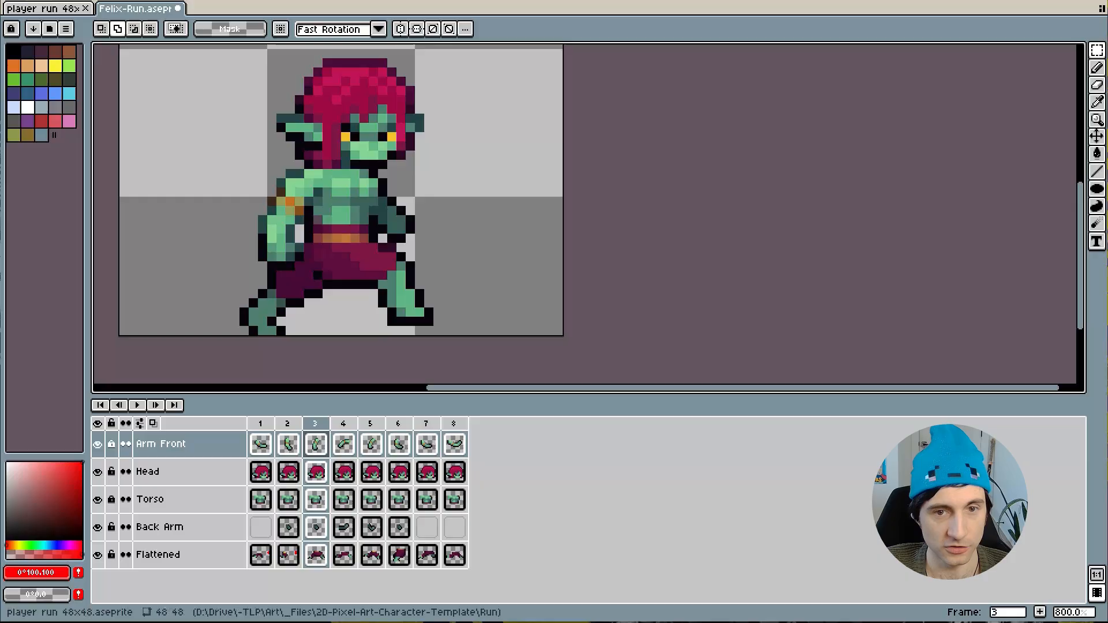
- Switch to the 'player run 48x48' template and view its run cycle frames
left_click(43, 7)
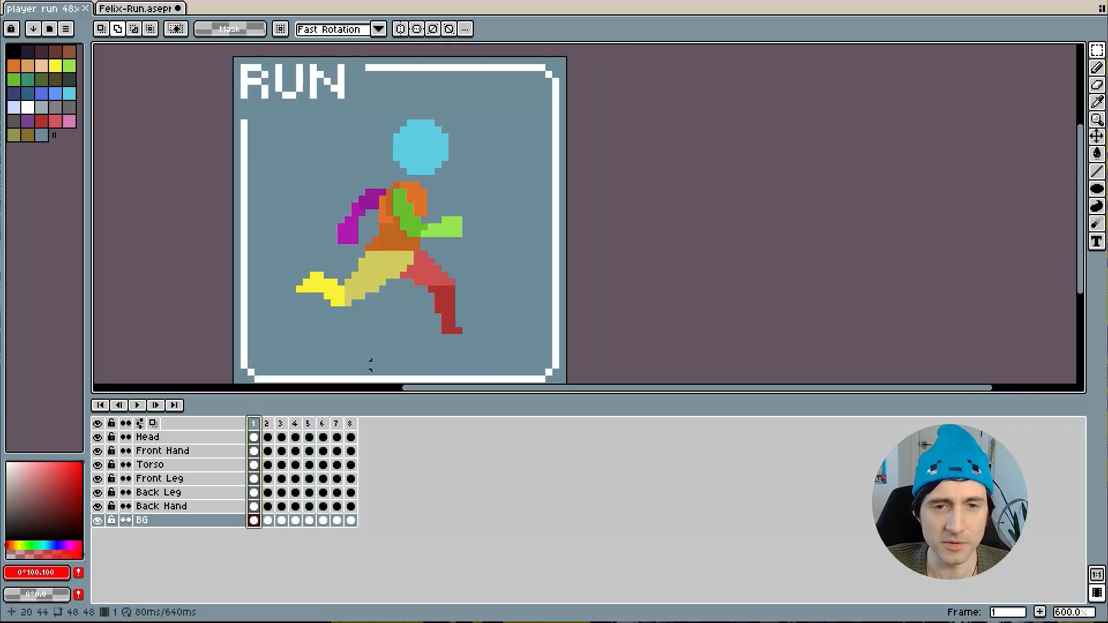
left_click(266, 423)
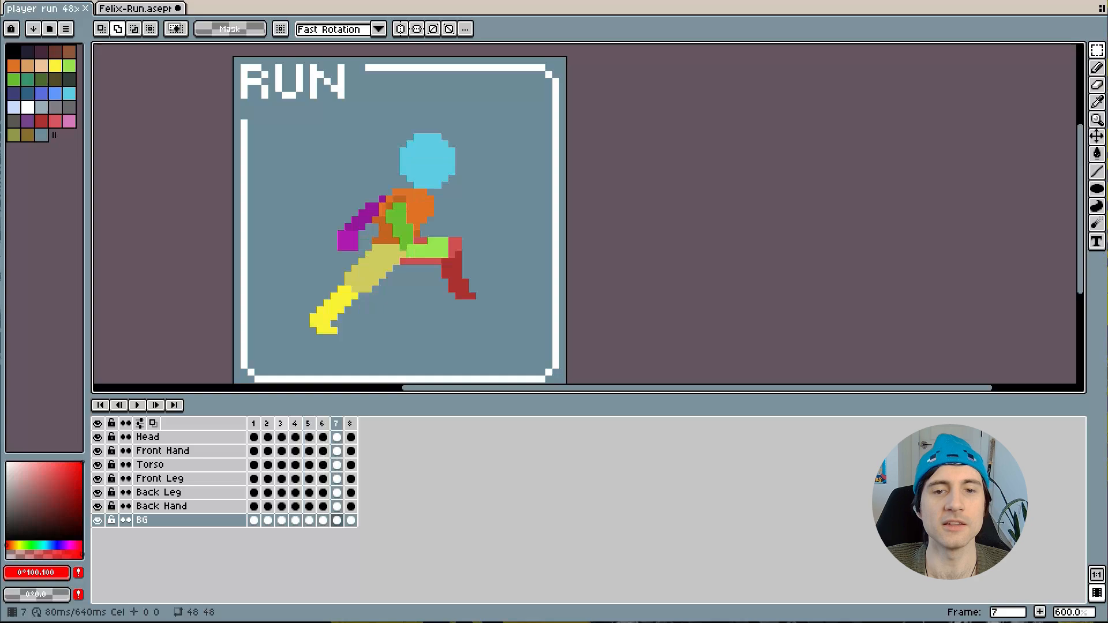
left_click(294, 423)
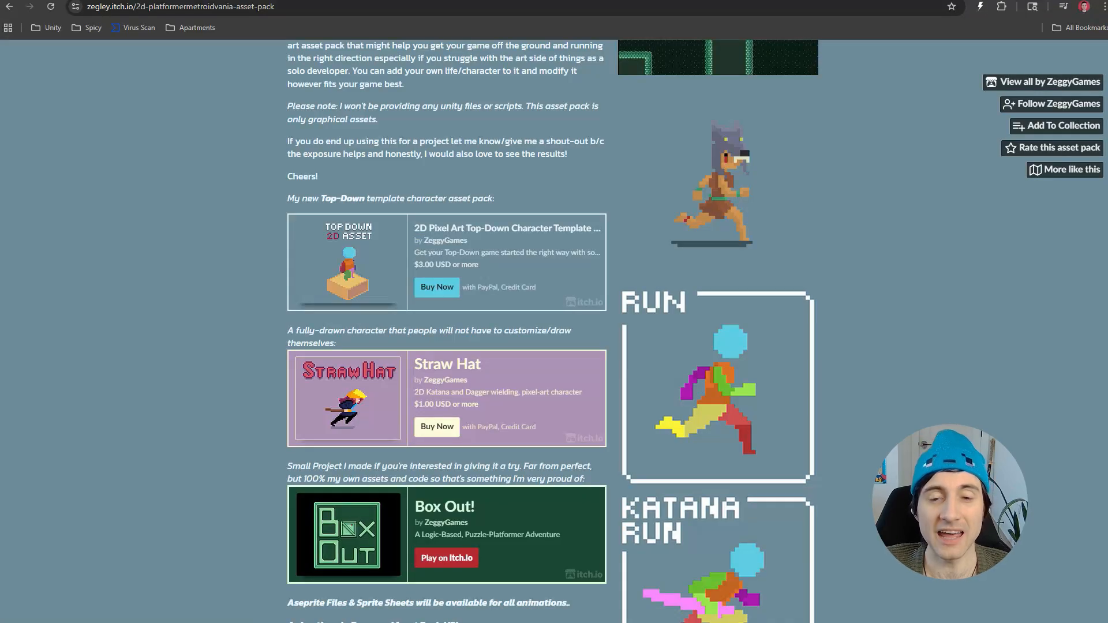
scroll("up", 3)
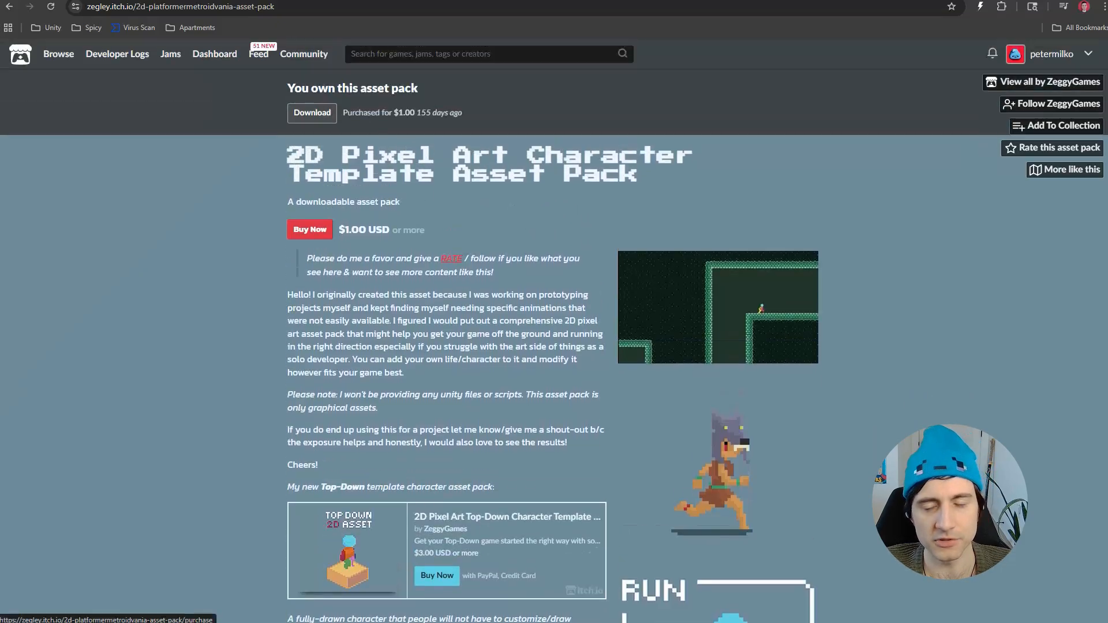
scroll("down", 3)
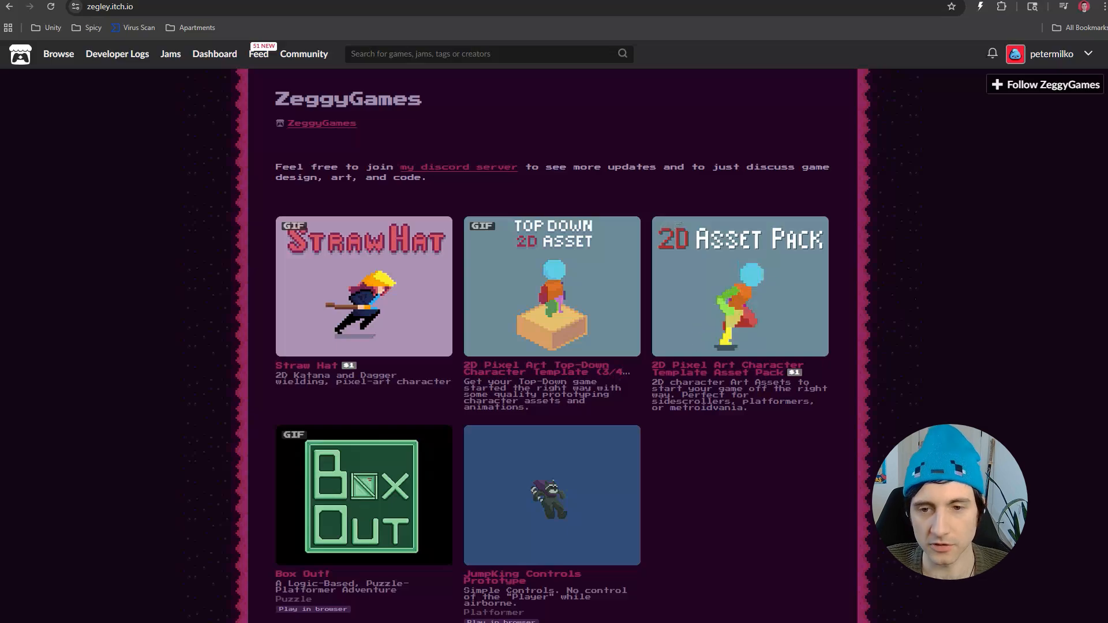
left_click(740, 287)
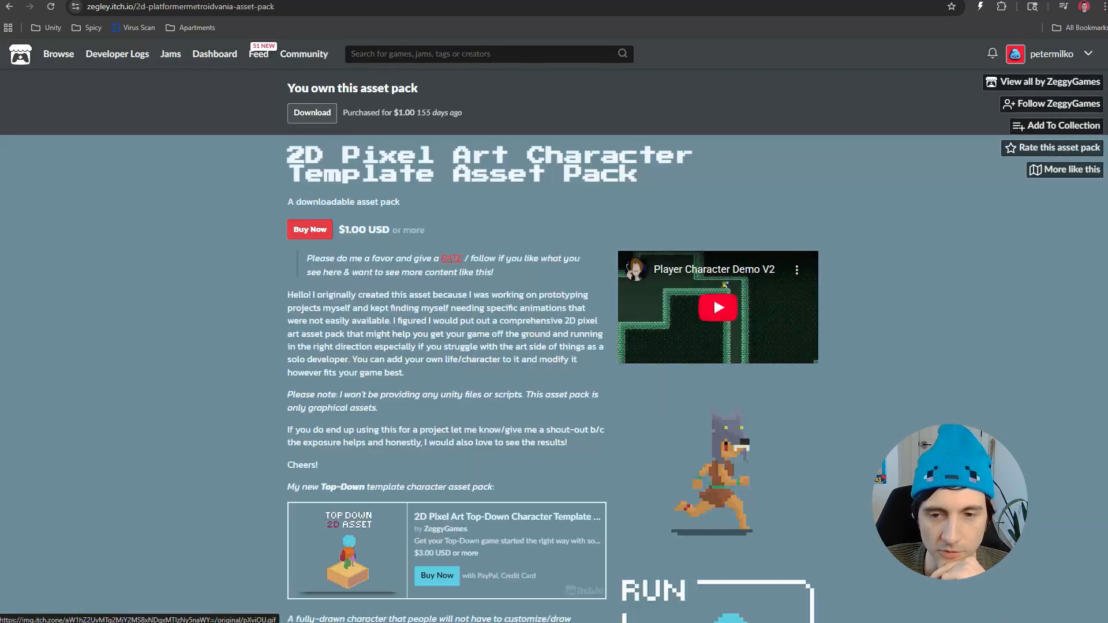
scroll("down", 3)
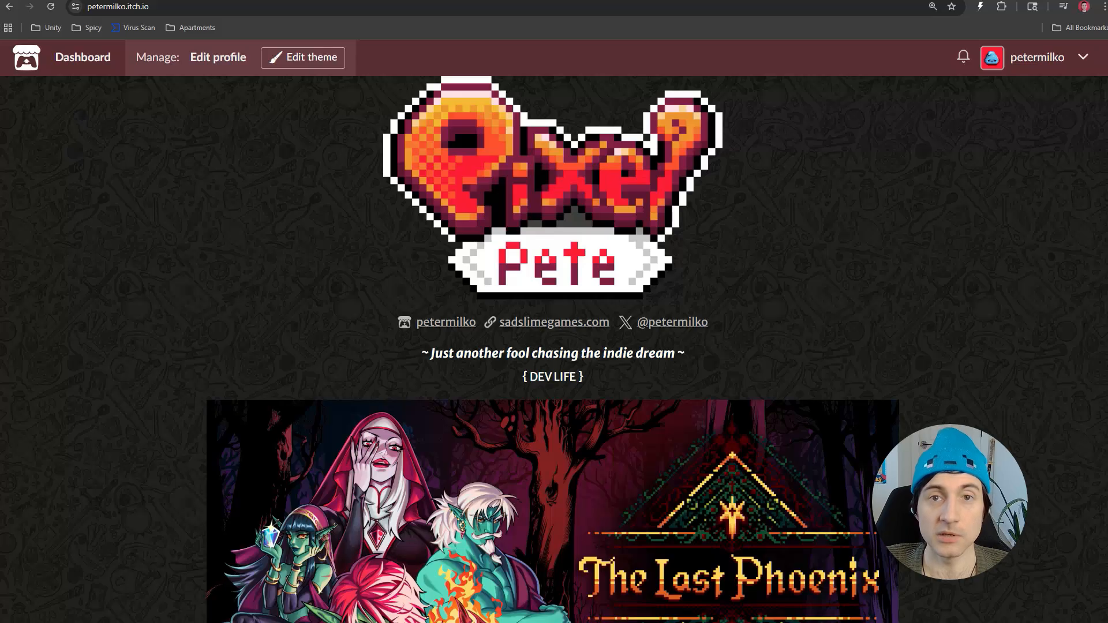
- Scroll down the itch.io profile and open the free art assets pack page
scroll("down", 3)
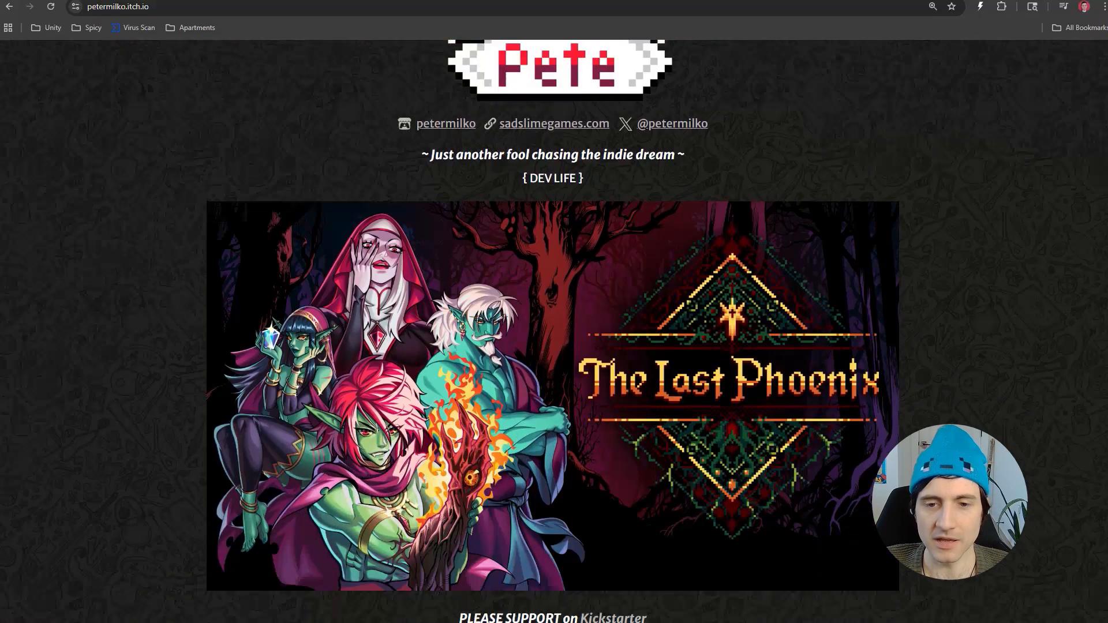
scroll("down", 3)
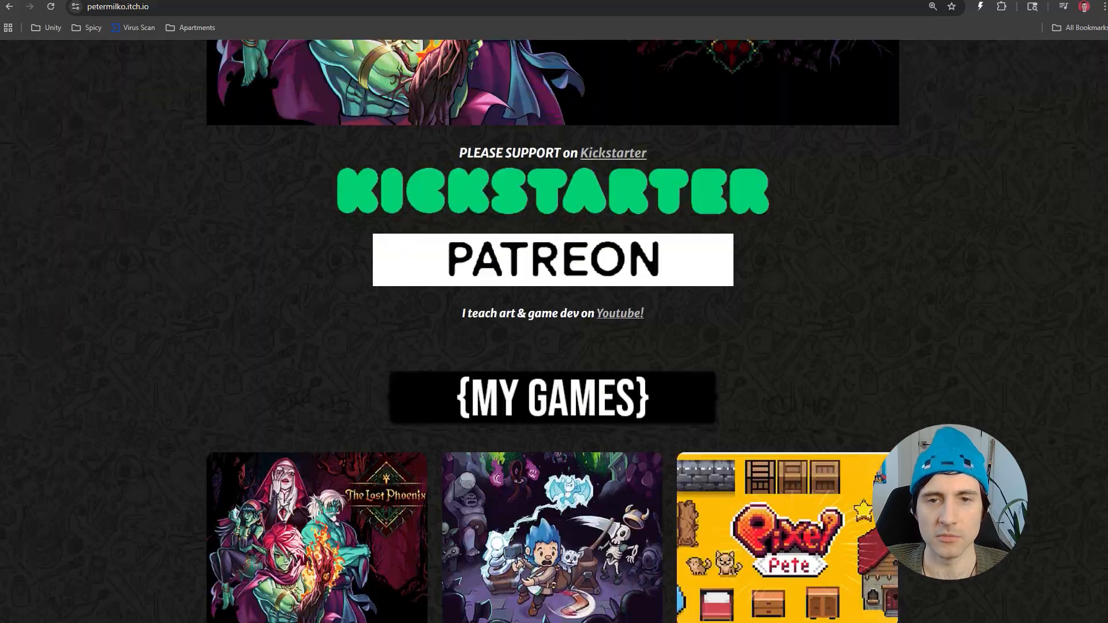
scroll("down", 3)
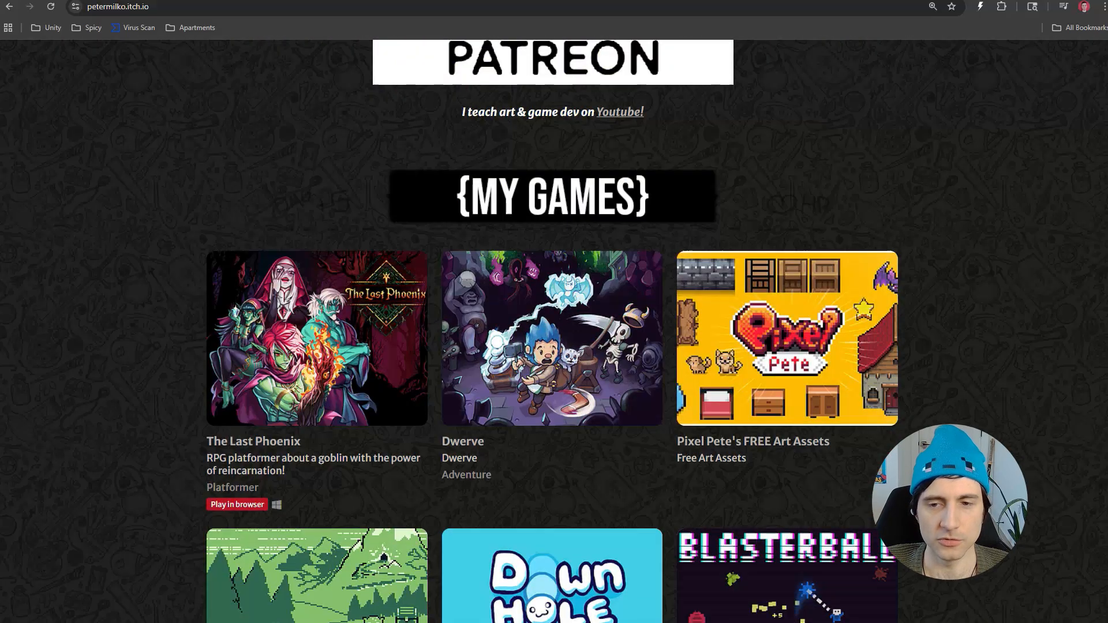
scroll("down", 3)
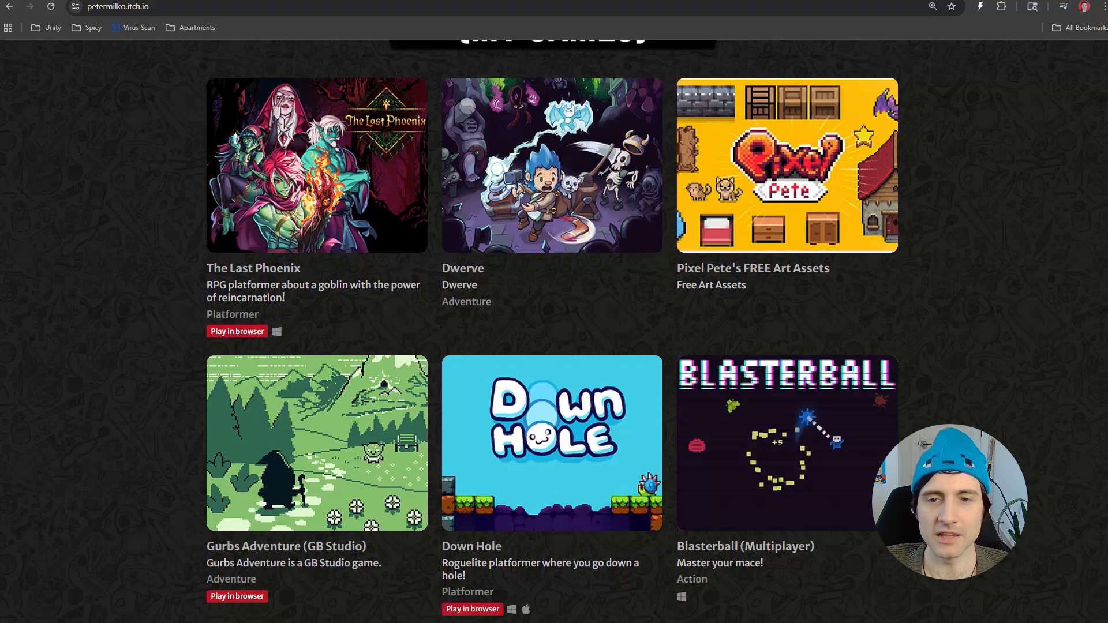
left_click(753, 268)
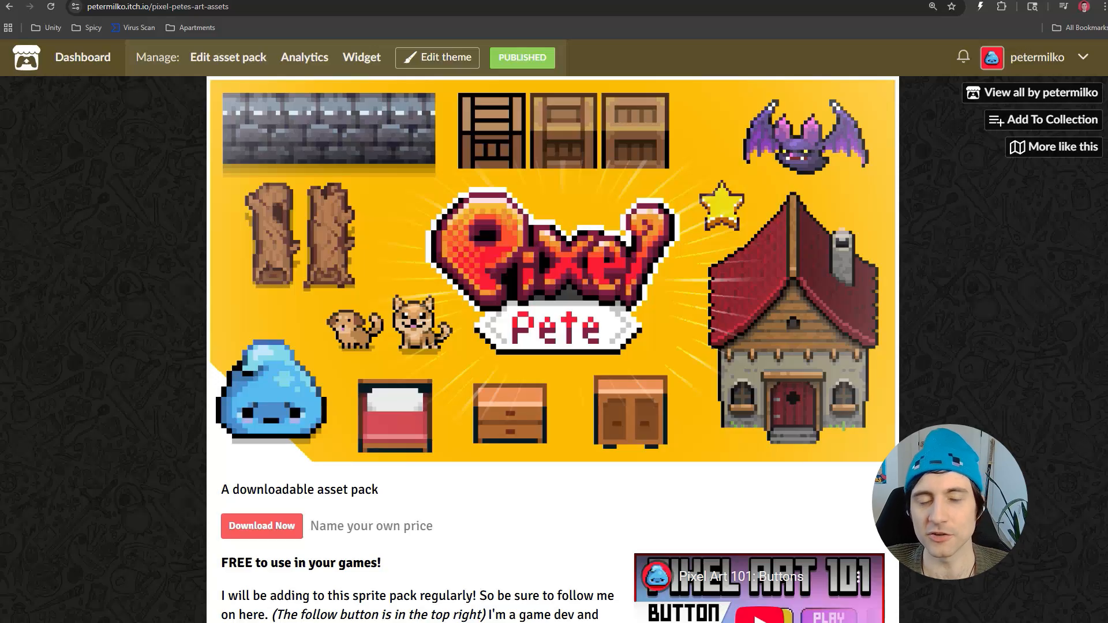
- Browse the assets pack page, then open The Last Phoenix Steam store page
scroll("down", 3)
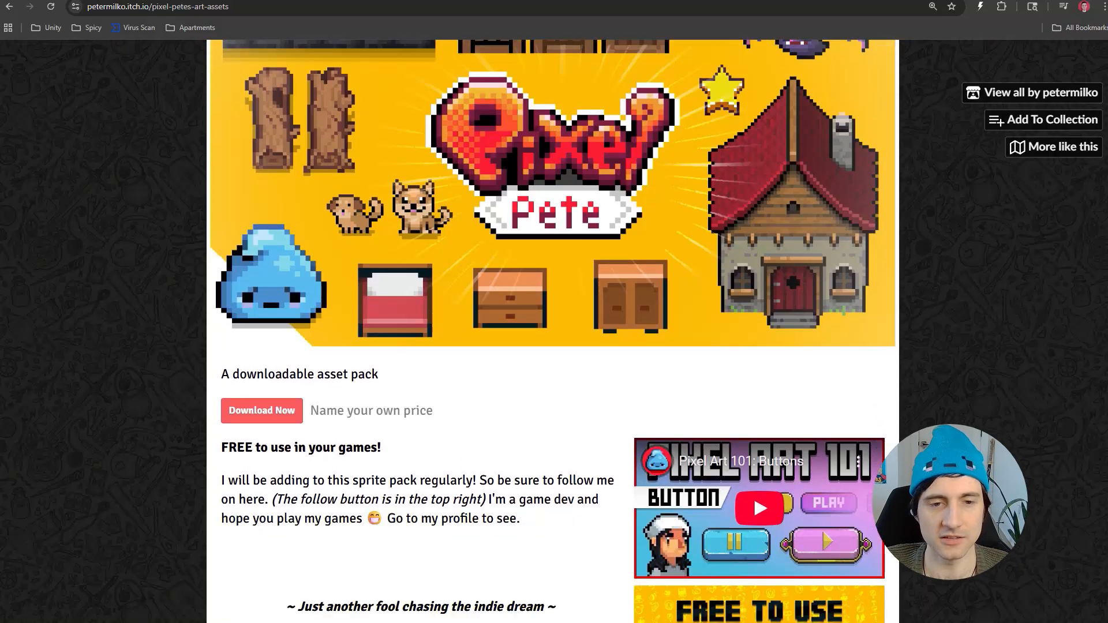
scroll("down", 3)
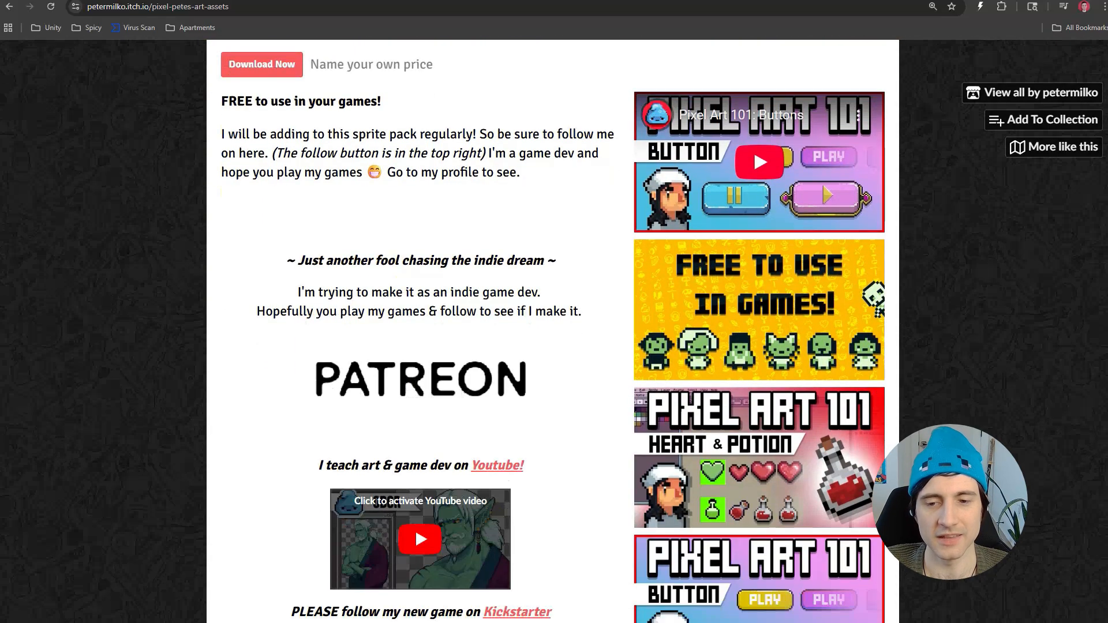
scroll("down", 3)
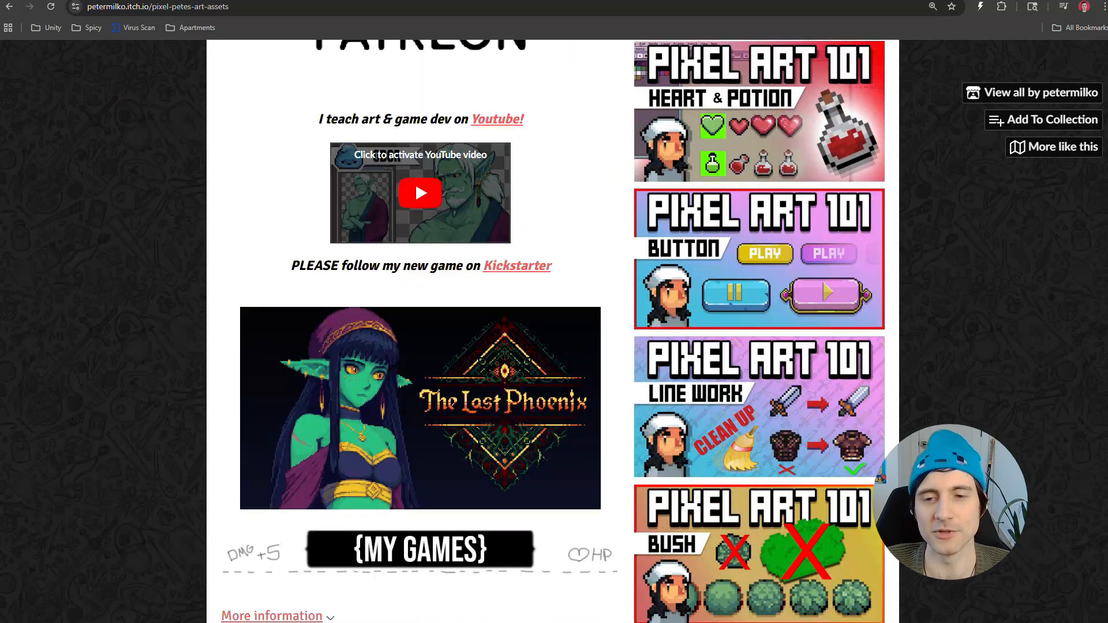
scroll("down", 3)
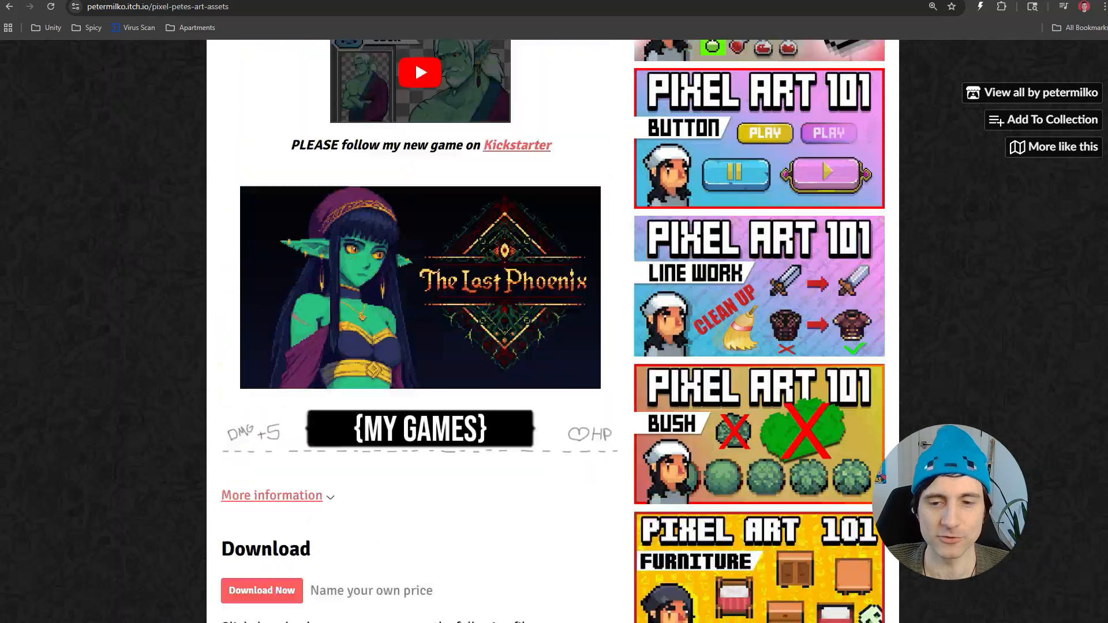
scroll("up", 3)
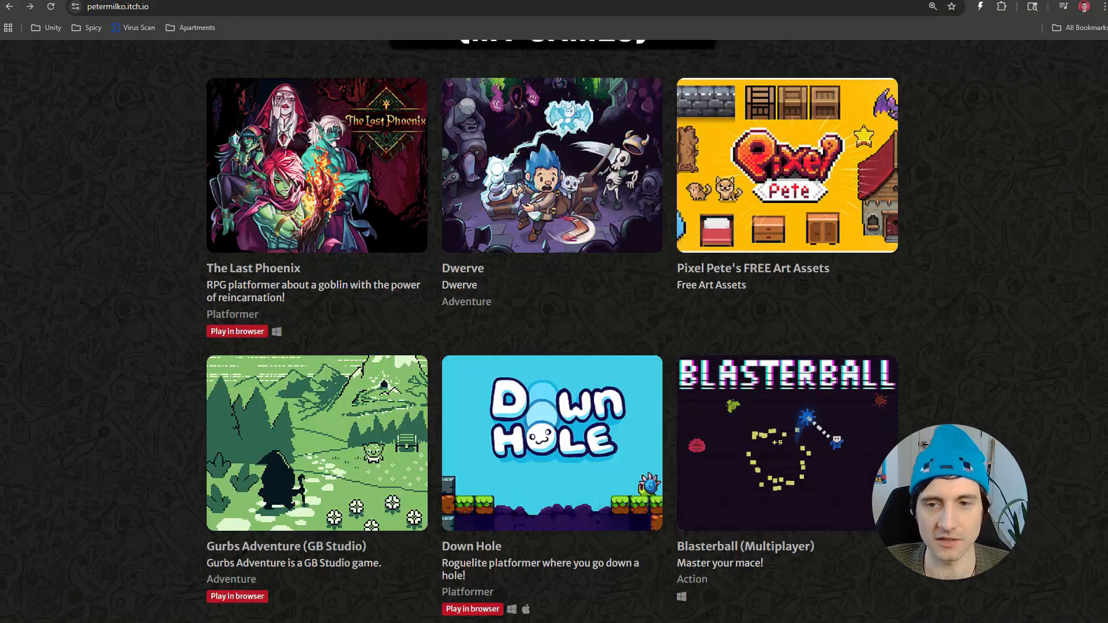
scroll("up", 3)
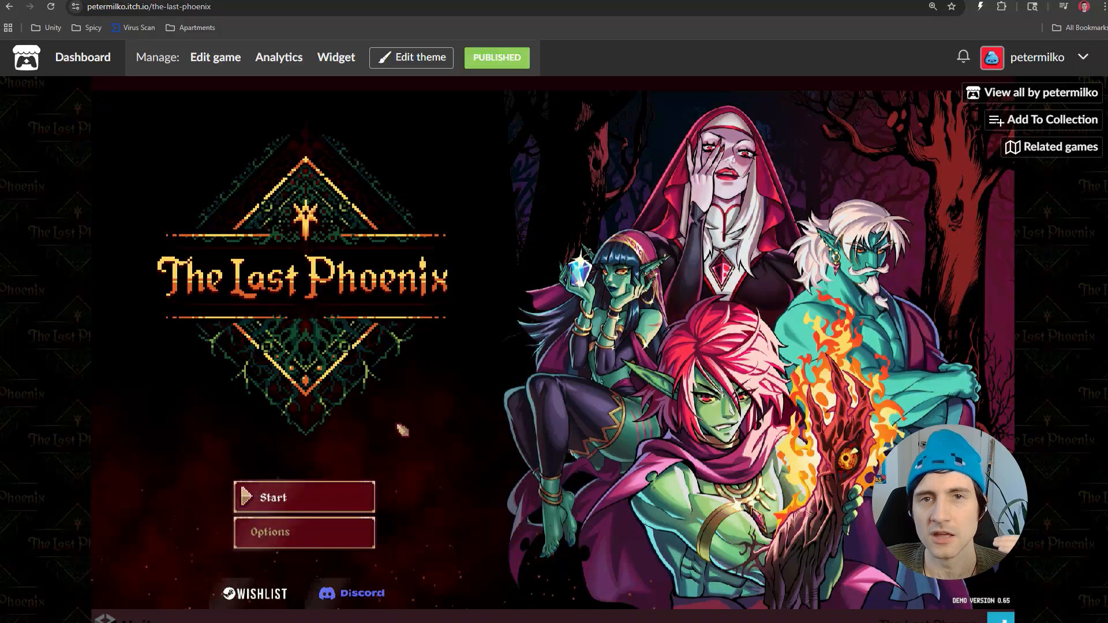
mouse_move(96, 400)
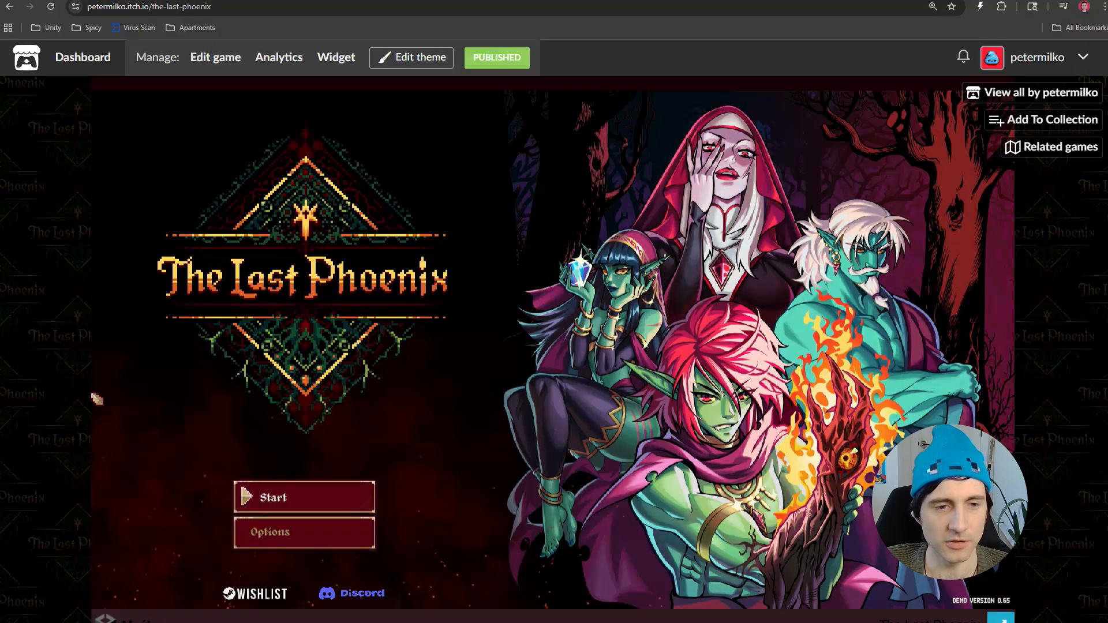
scroll("down", 3)
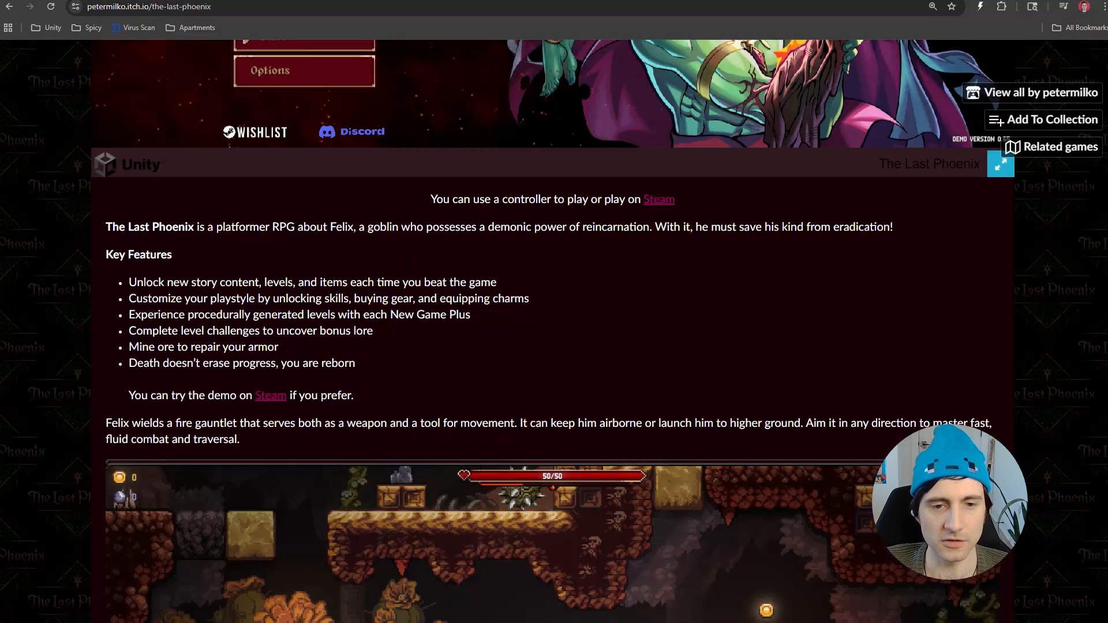
left_click(658, 200)
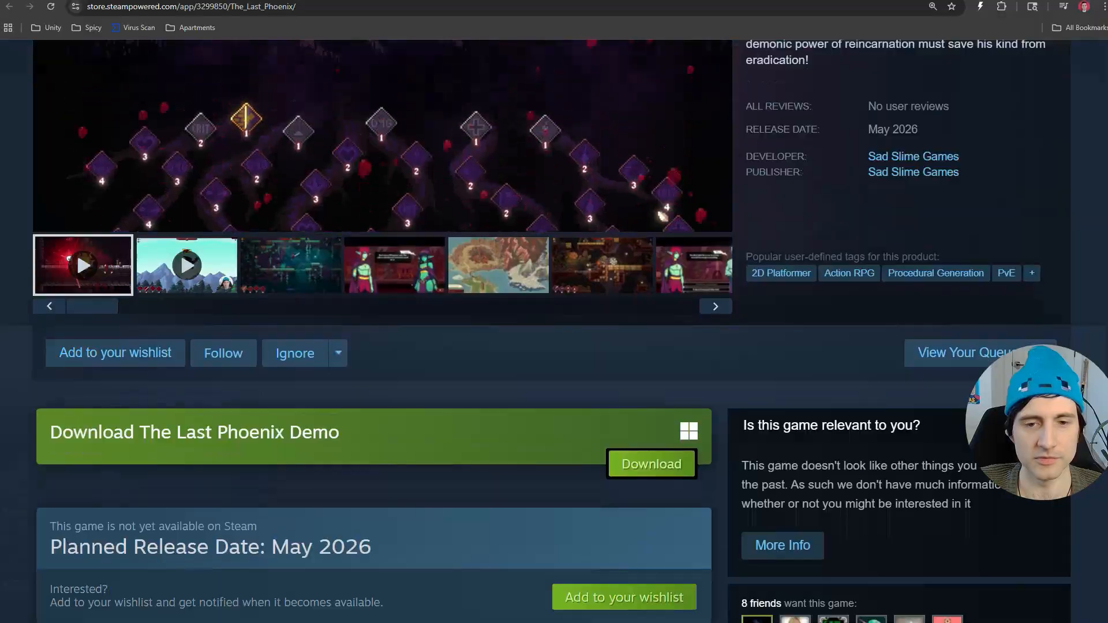